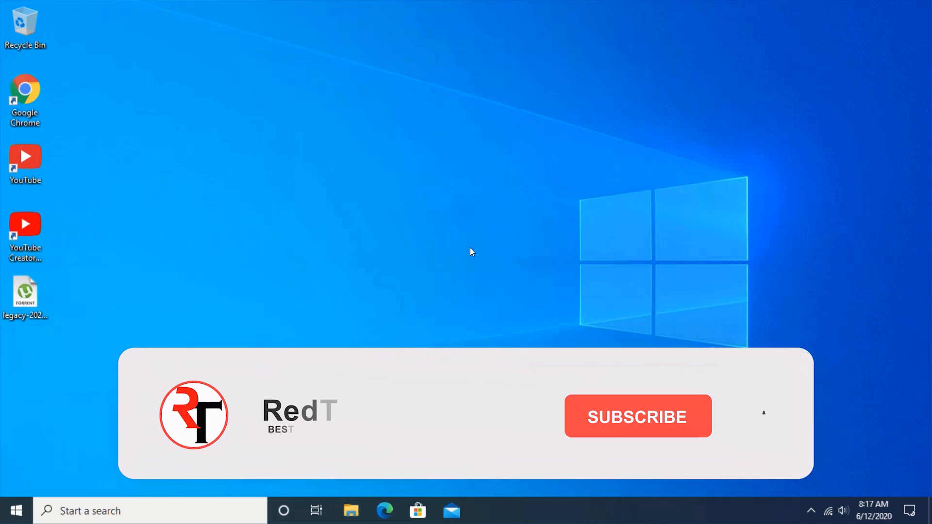
- Launch Chrome, go to the bit.ly/3cY Drive link and download Torrent_To_Google_Drive_Downloader.ipynb
click(637, 416)
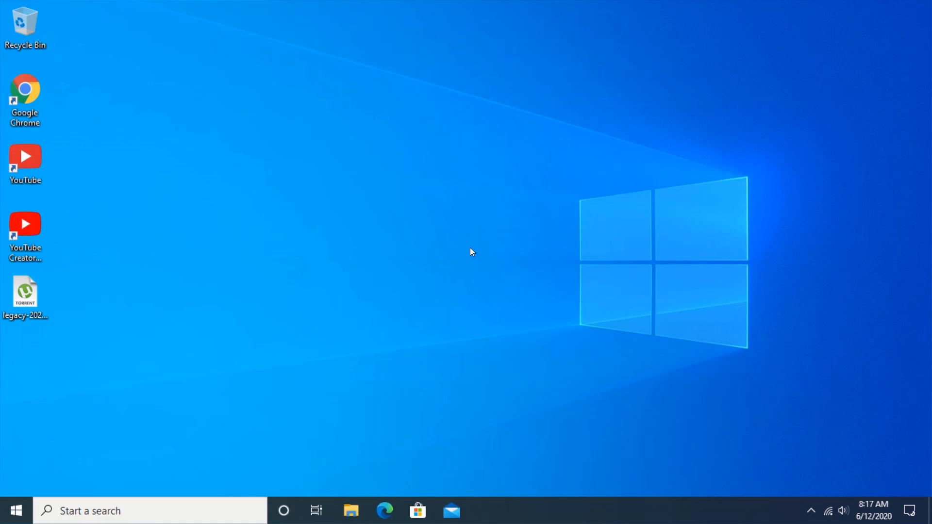
mouse_move(425, 243)
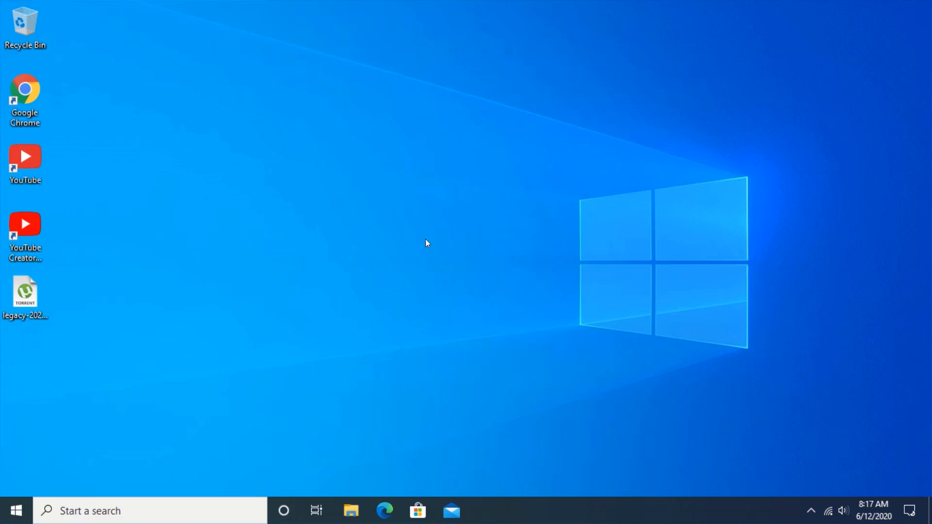
click(25, 99)
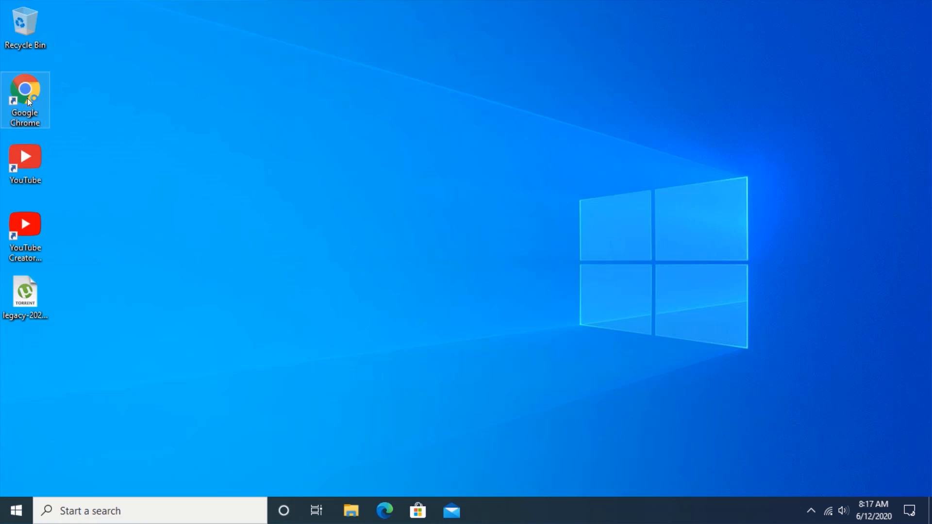
double_click(25, 95)
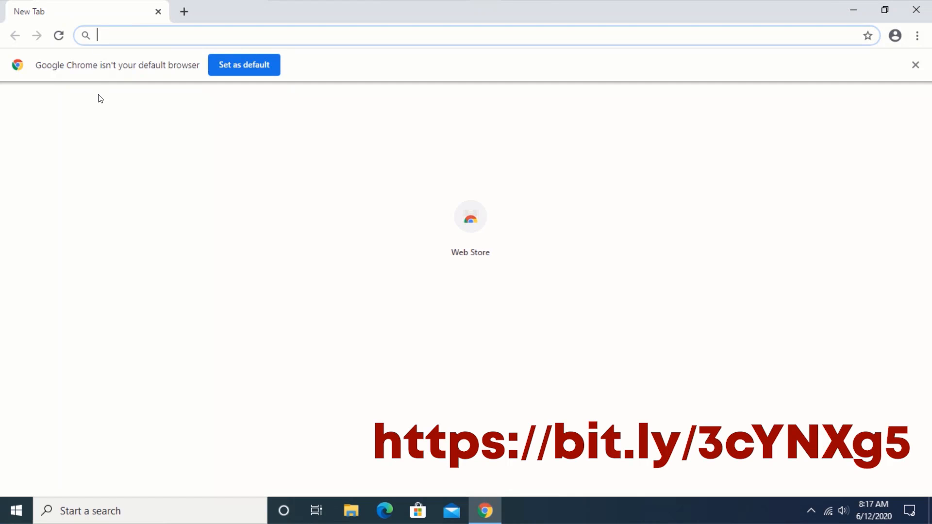
text(bit.ly)
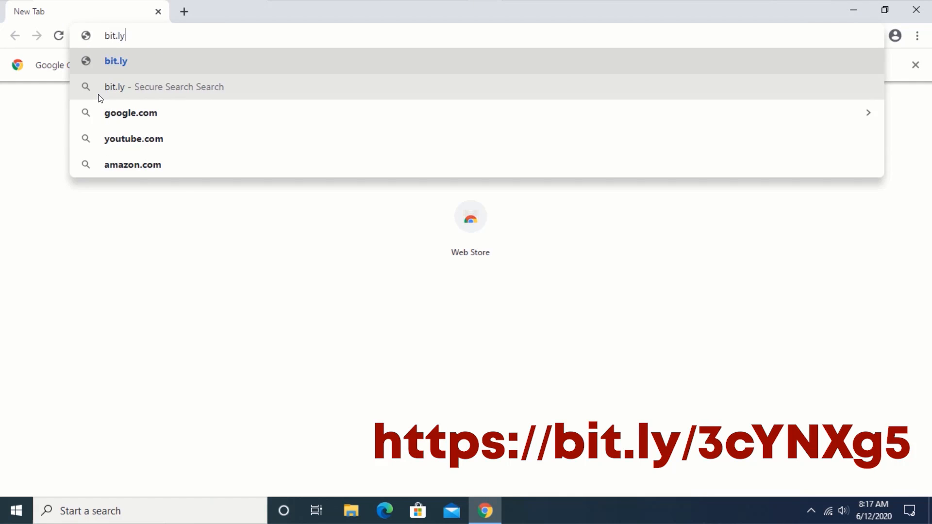
text(/3cY)
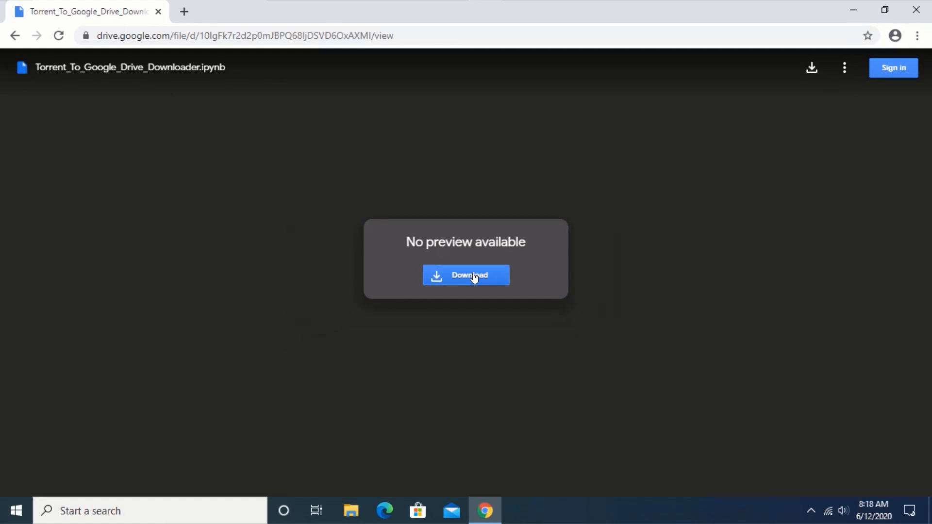
click(466, 275)
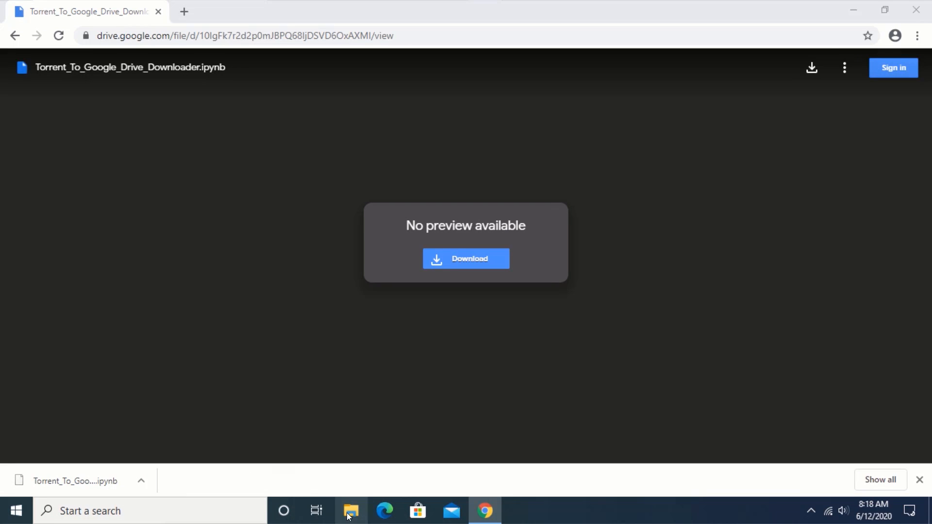
- Check Downloads in File Explorer for the notebook, then navigate Chrome to google.com
click(350, 512)
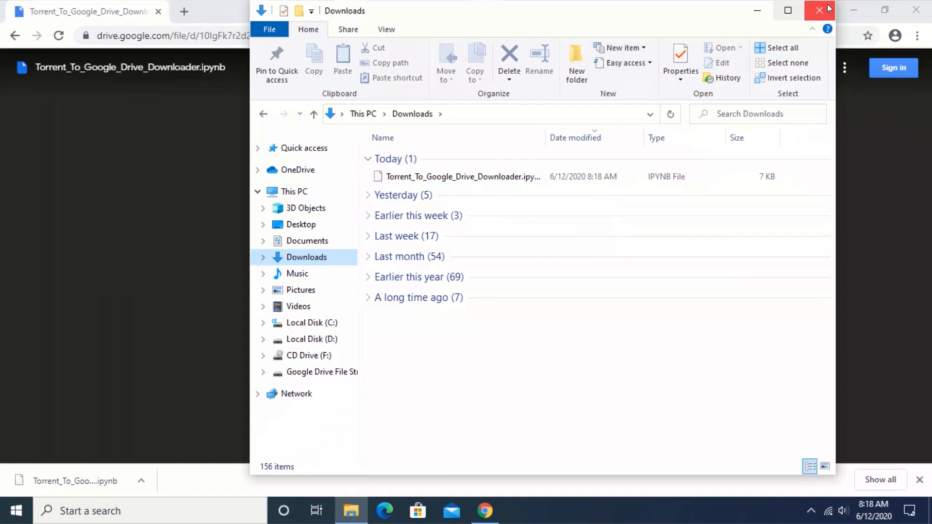
click(821, 10)
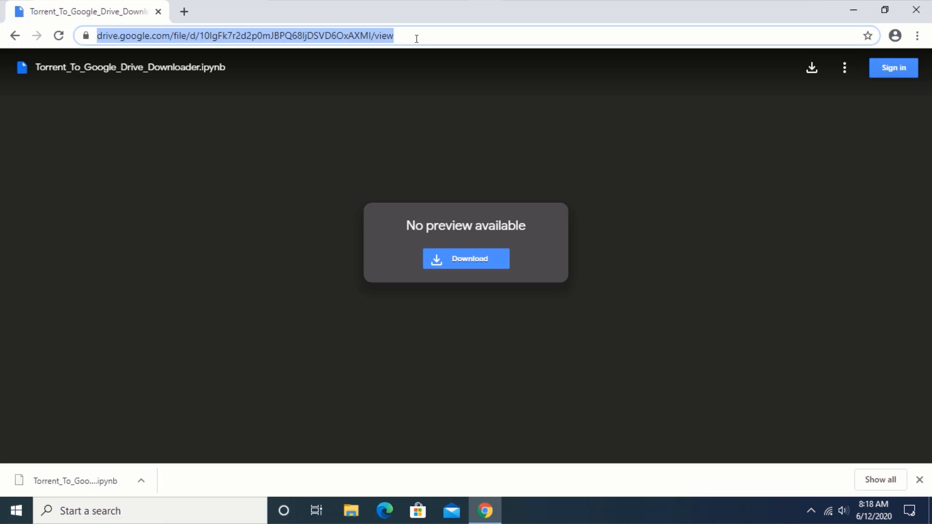
text(g)
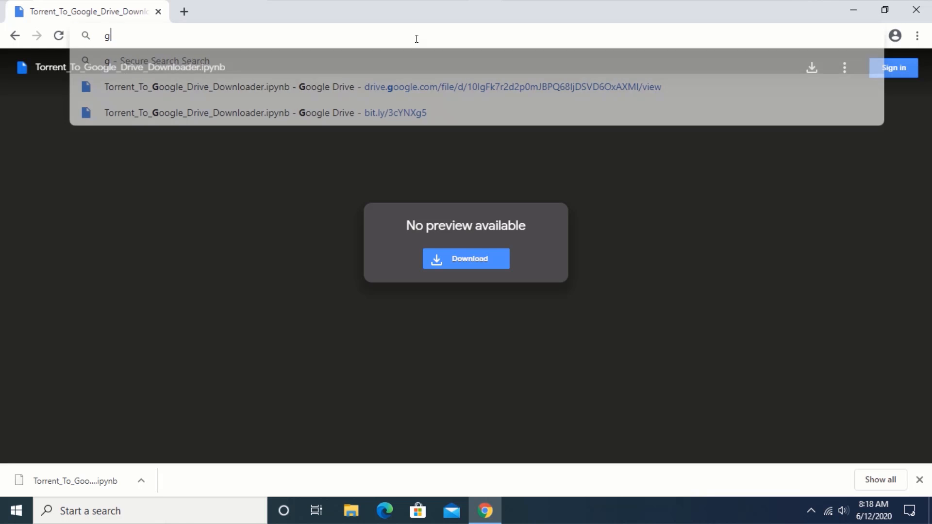
text(oogle)
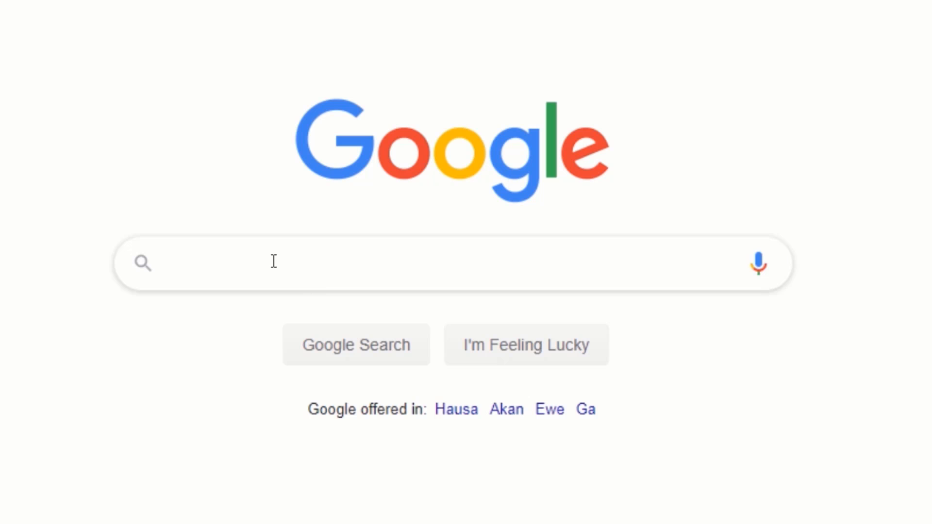
- Search Google for 'google colab' and open the Google Colab result
text(google colab)
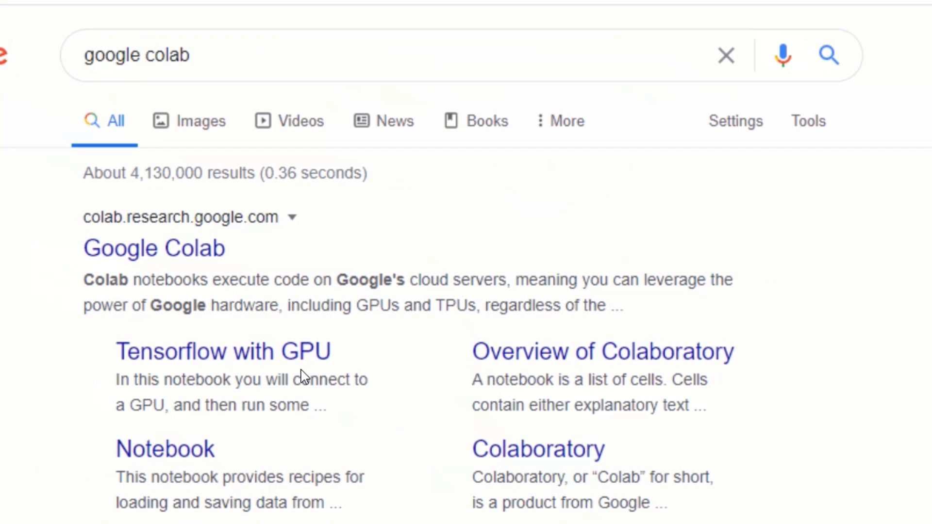
mouse_move(143, 259)
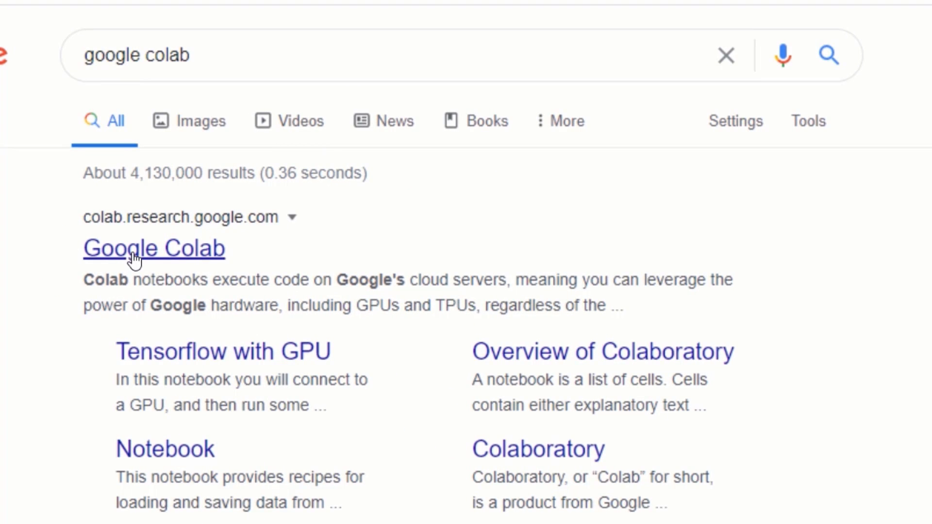
click(153, 248)
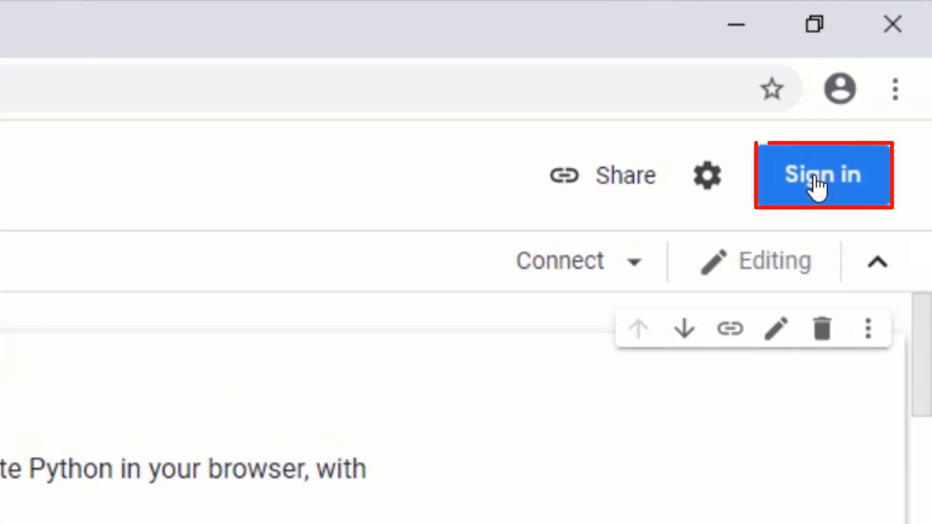
- Sign in to Colab with the 'automationsmy' Google account email and password
click(823, 175)
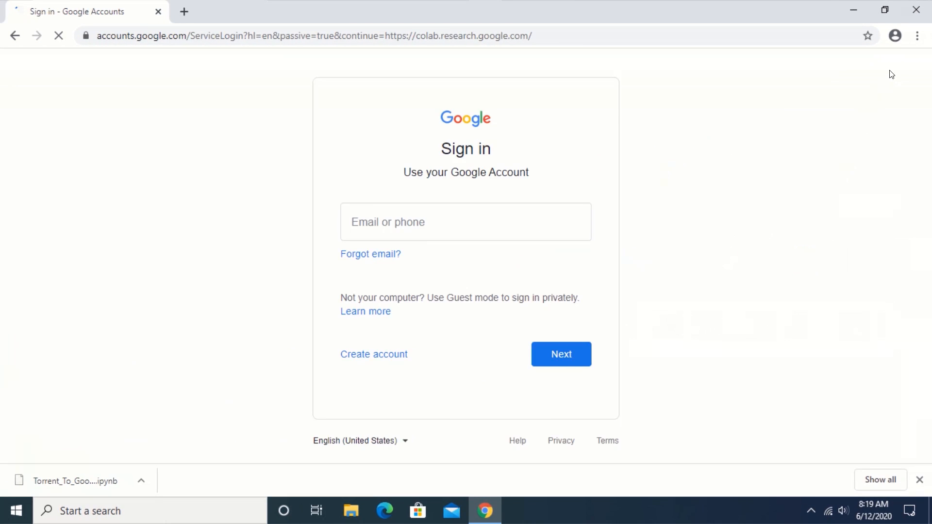
click(465, 222)
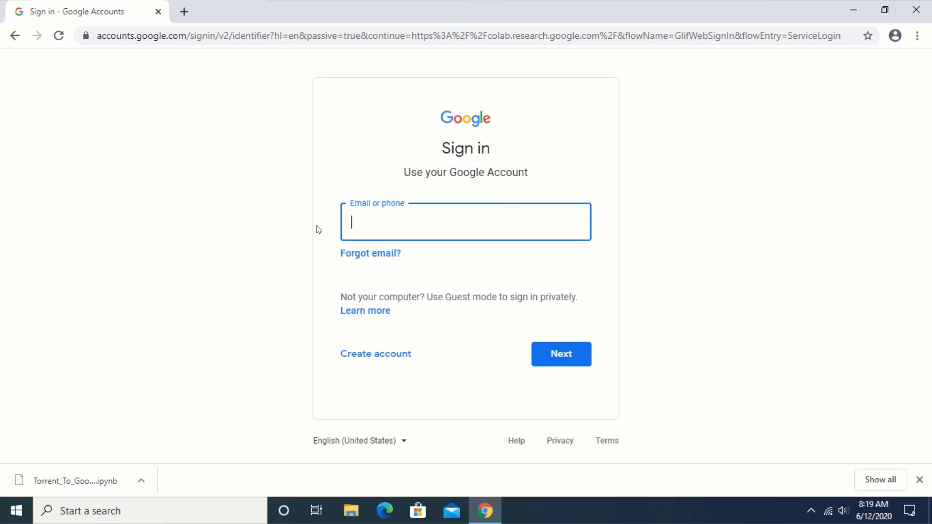
text(automa)
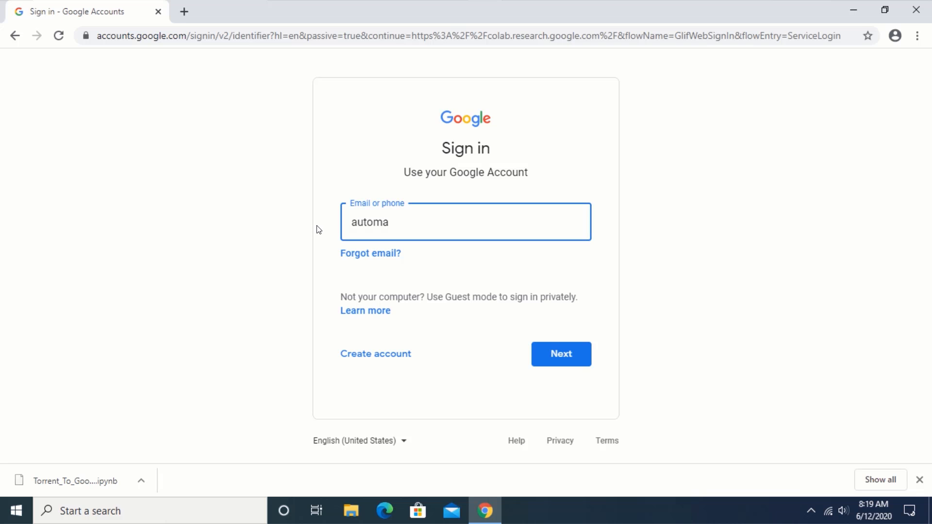
text(tionsmy)
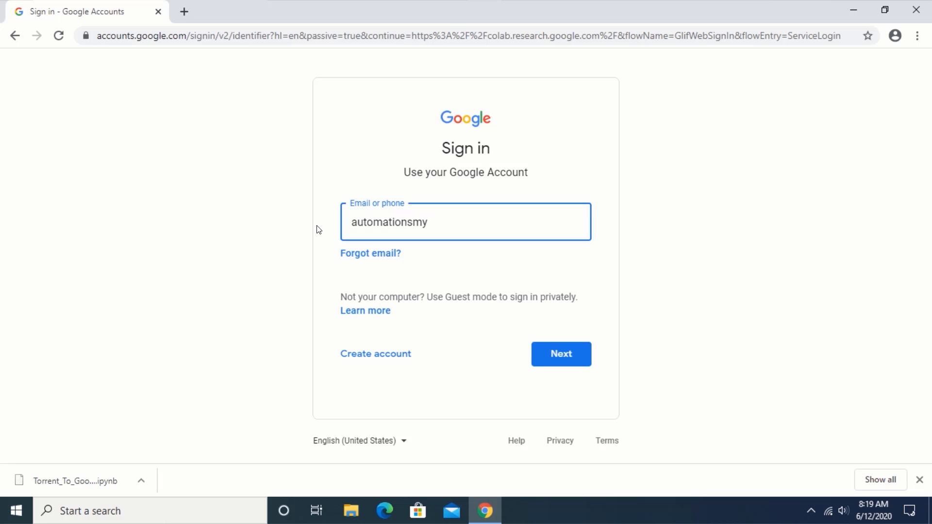
click(560, 354)
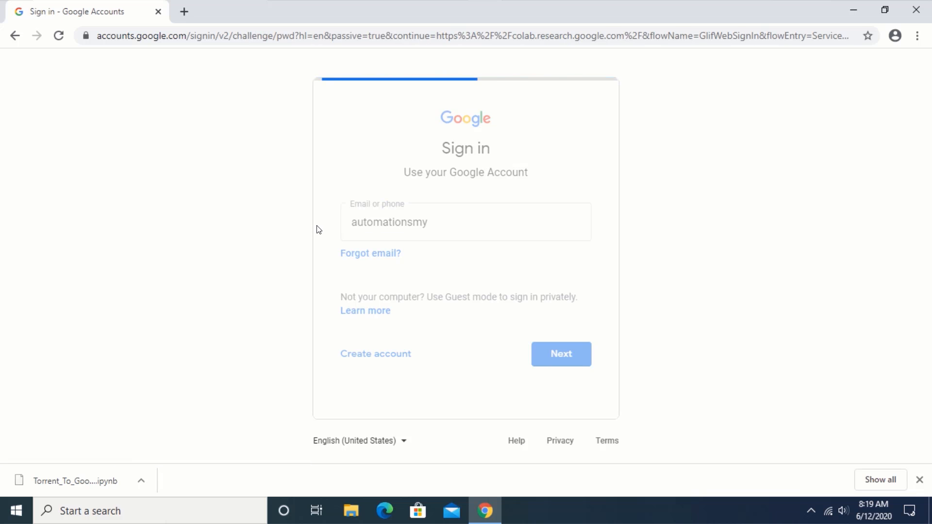
click(559, 354)
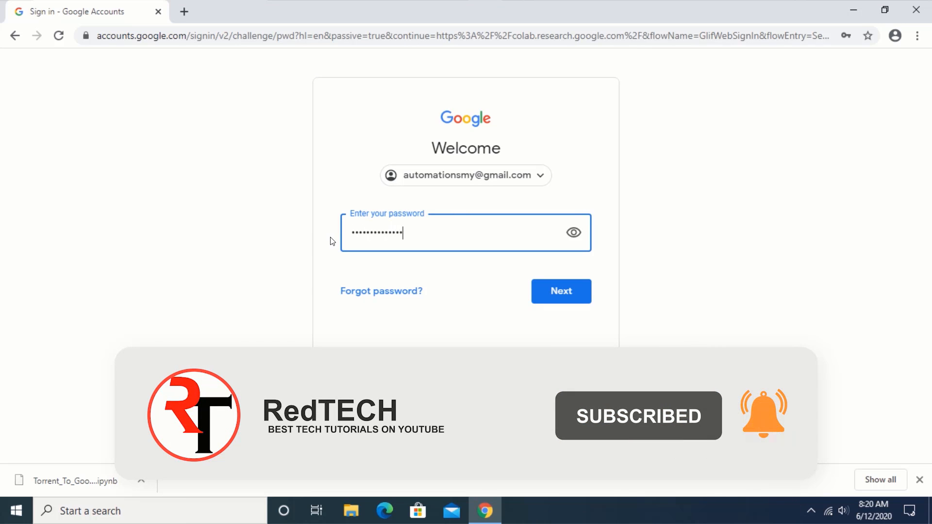
click(560, 291)
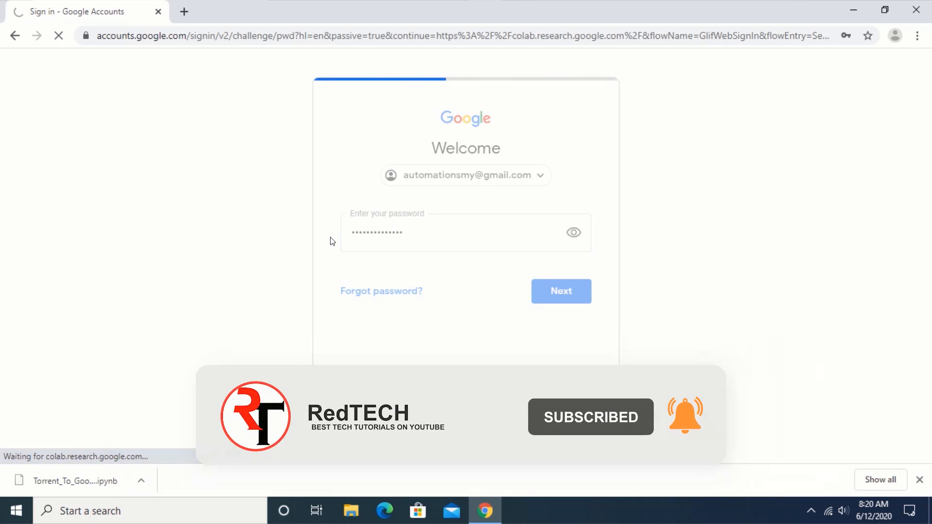
click(559, 291)
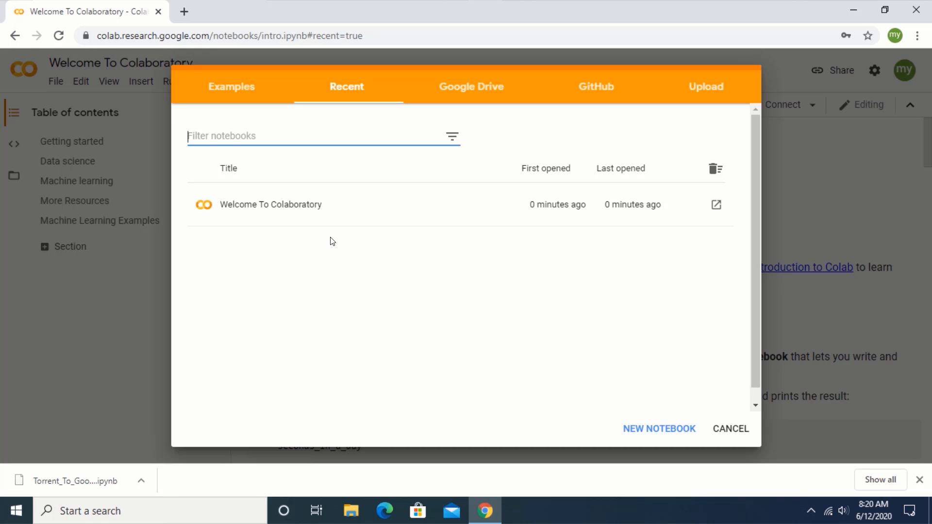
mouse_move(310, 239)
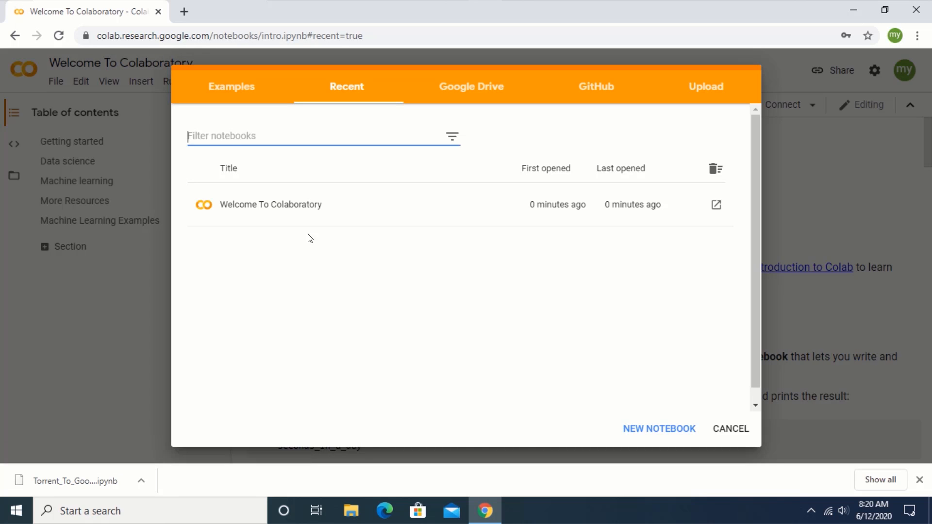
mouse_move(346, 185)
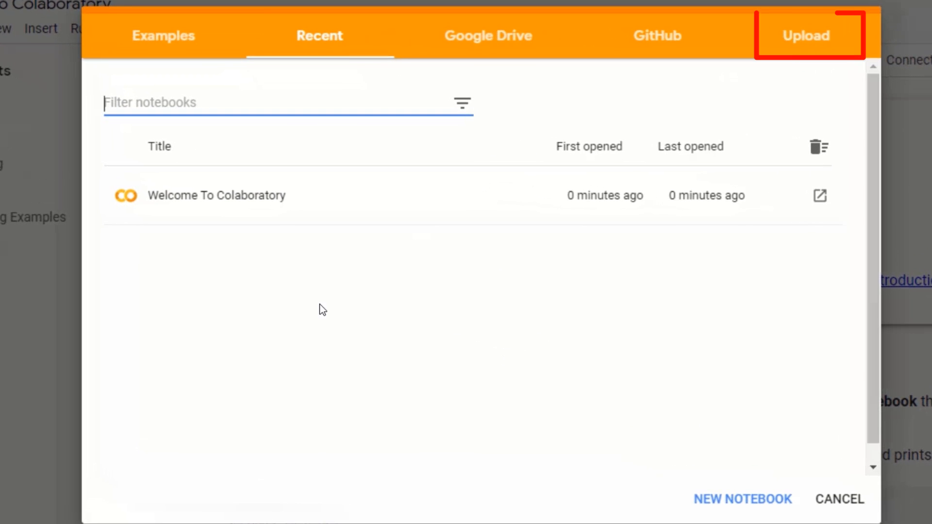
mouse_move(458, 249)
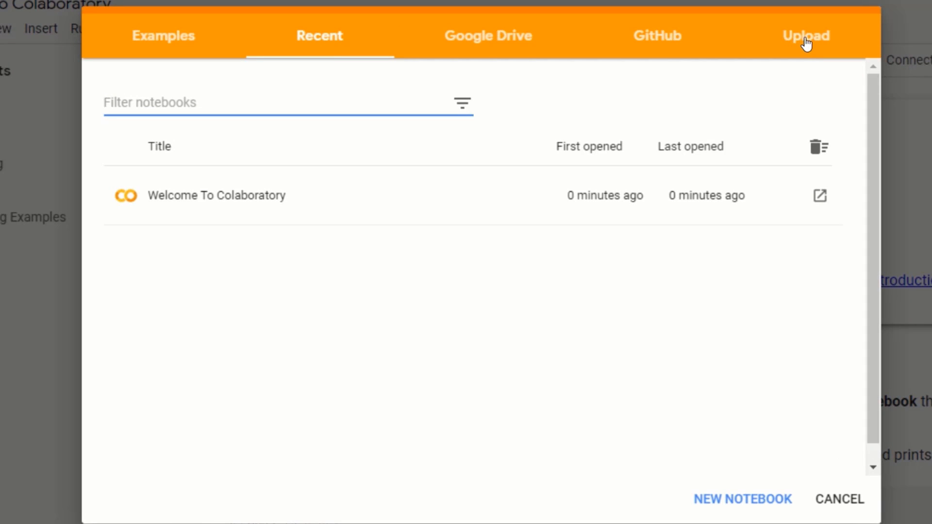
- Upload Torrent_To_Google_Drive_Downloader.ipynb from Downloads via File > Upload notebook
click(805, 35)
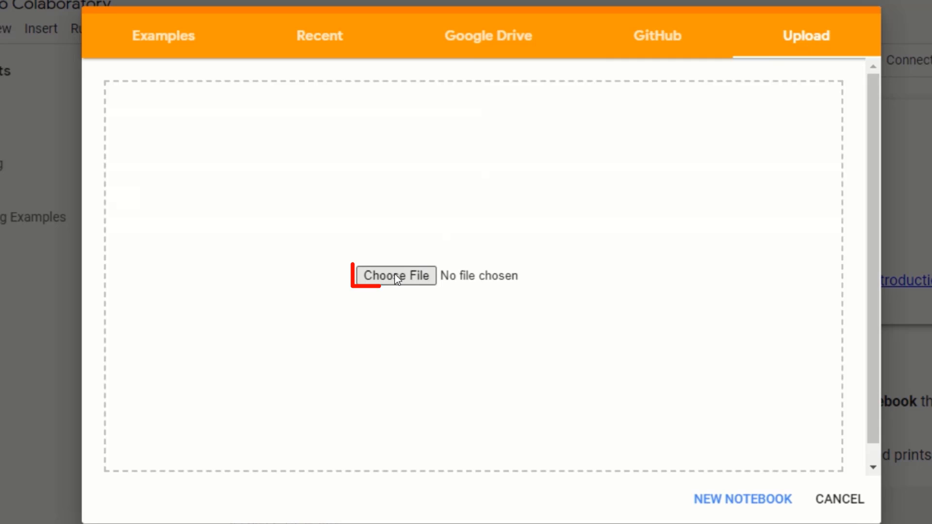
click(397, 275)
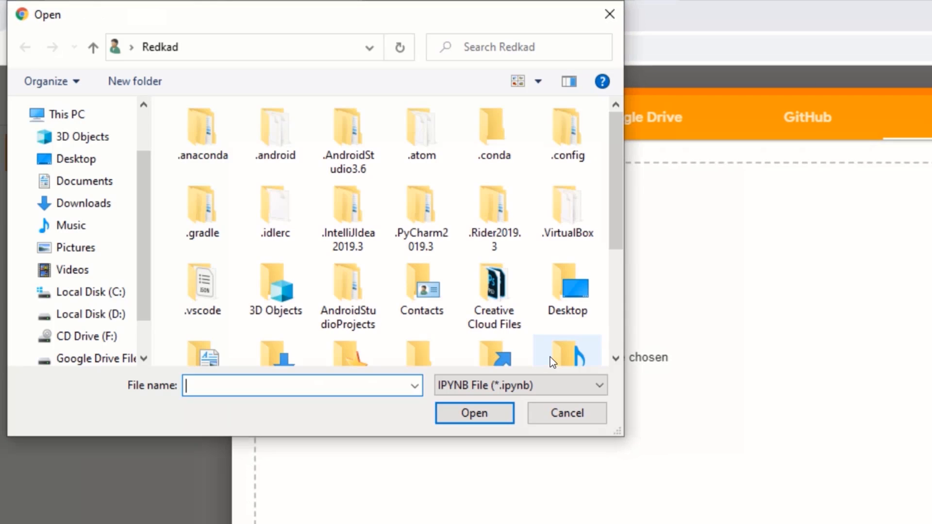
click(84, 203)
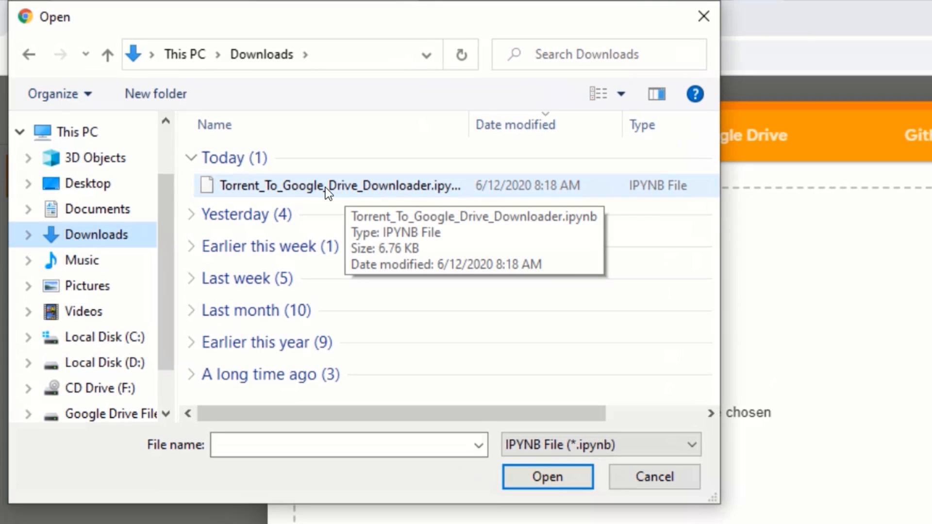
click(327, 185)
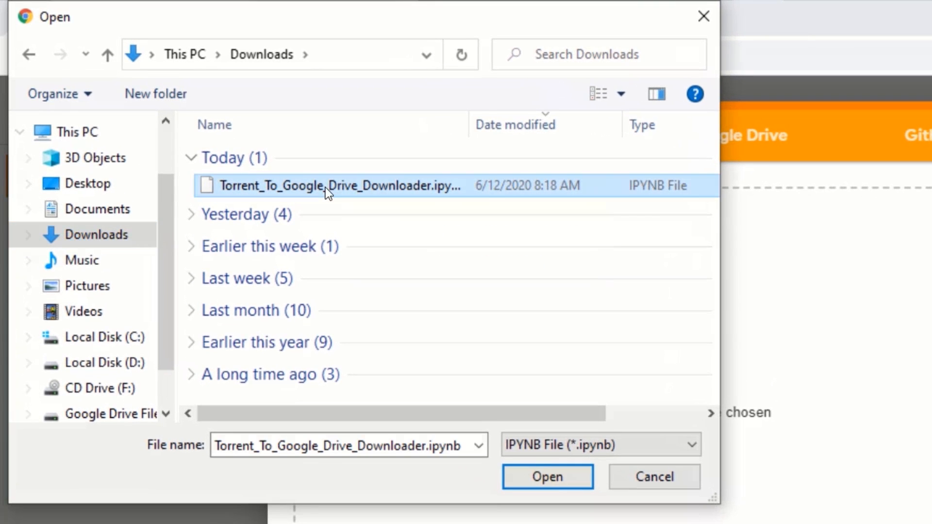
mouse_move(547, 476)
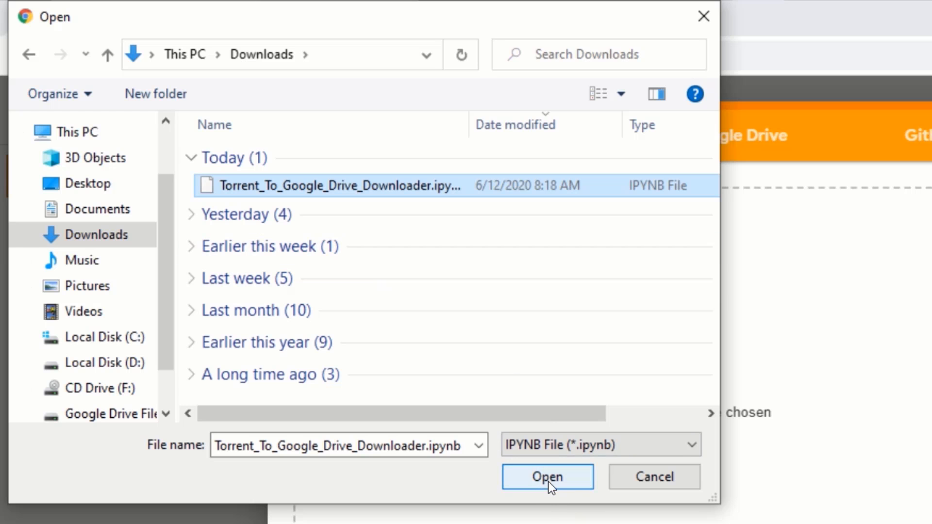
click(547, 476)
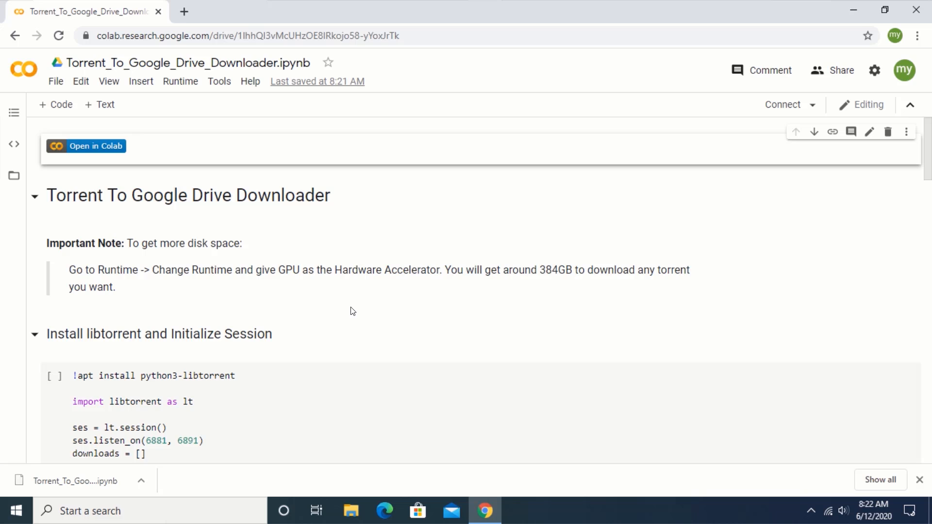
mouse_move(343, 308)
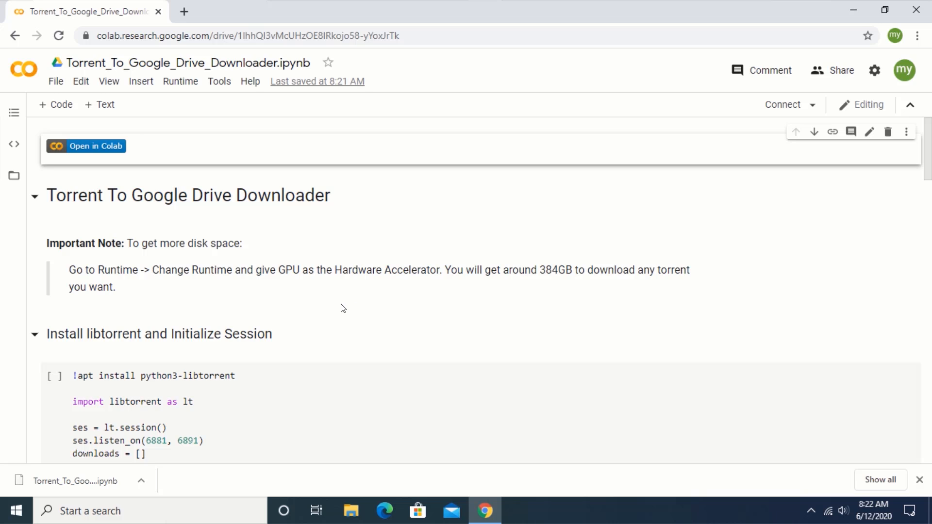
mouse_move(201, 256)
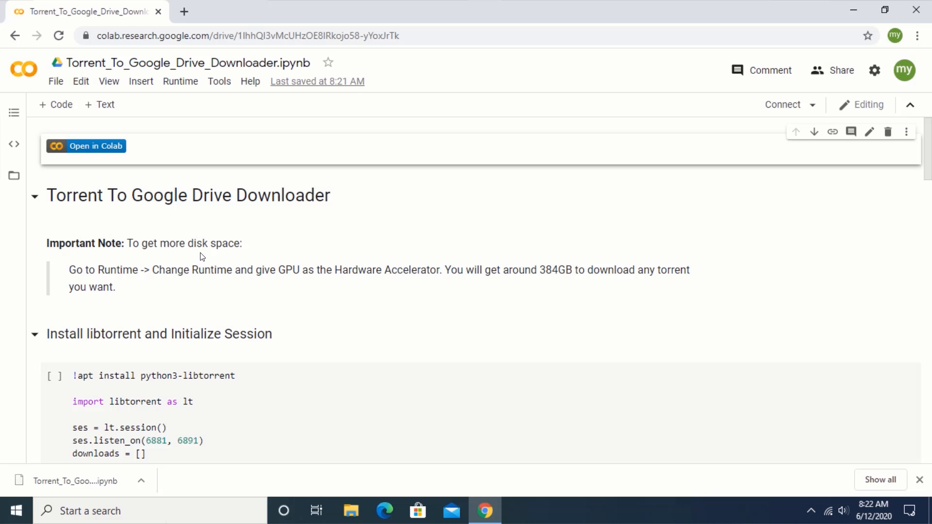
- Scroll the notebook down to the Install libtorrent and Initialize Session cell
scroll(down, 3)
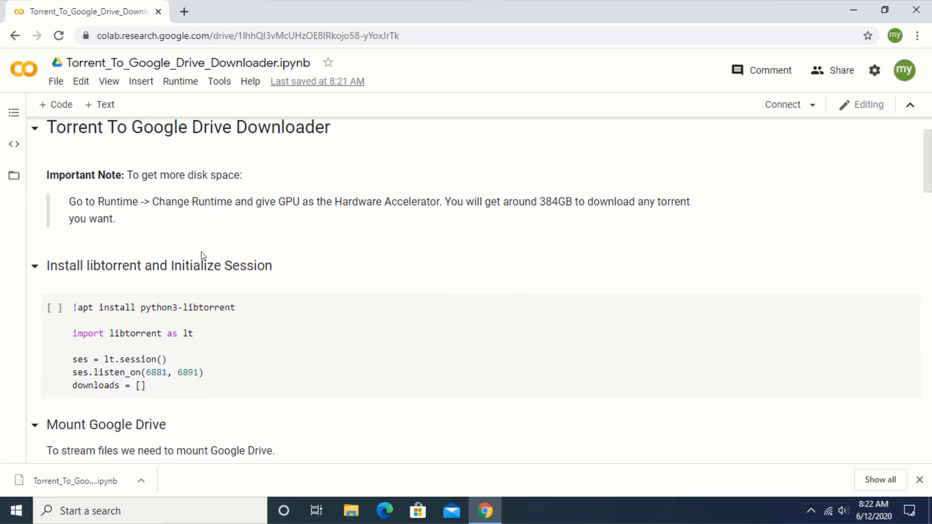
scroll(down, 3)
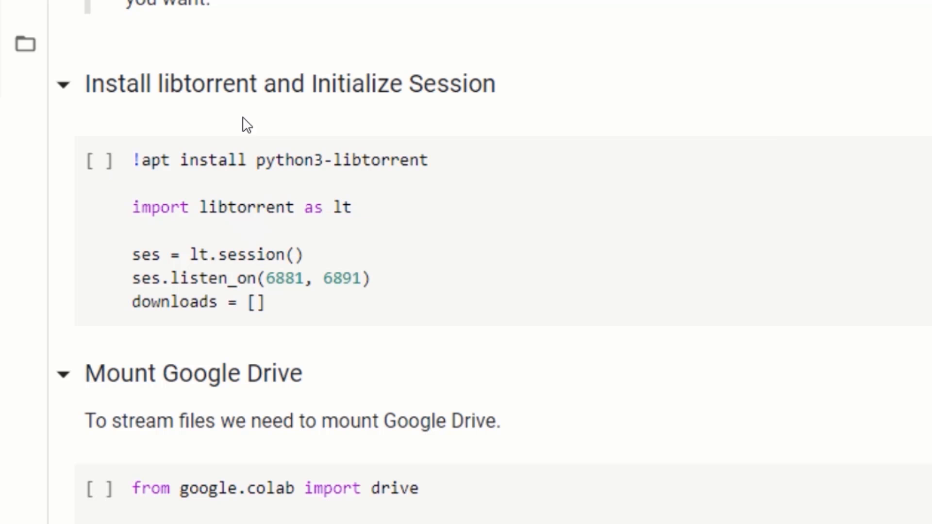
- Run the Install libtorrent cell so python3-libtorrent installs and the session initializes
click(100, 159)
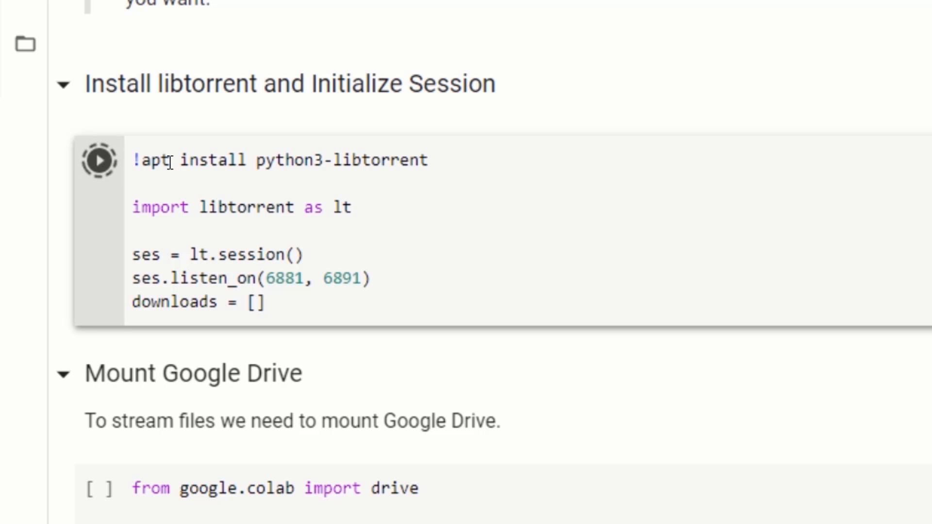
click(100, 163)
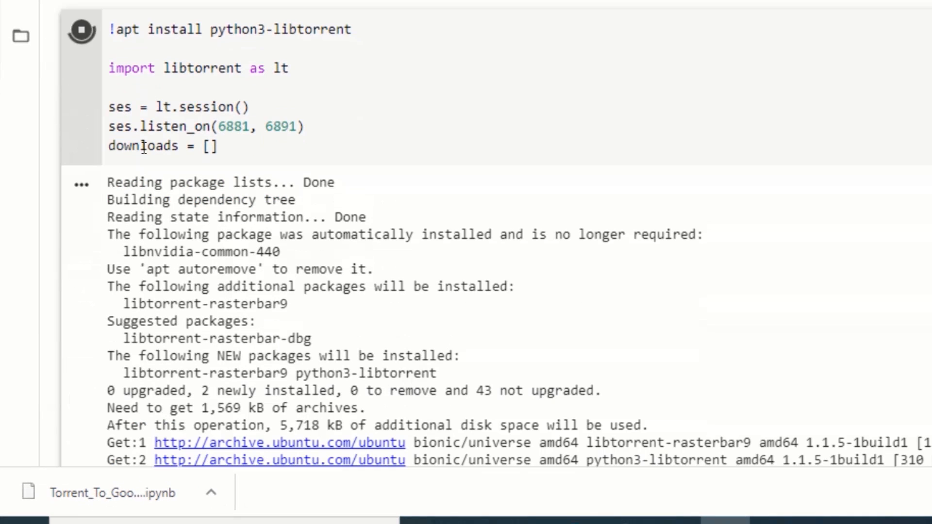
scroll(down, 3)
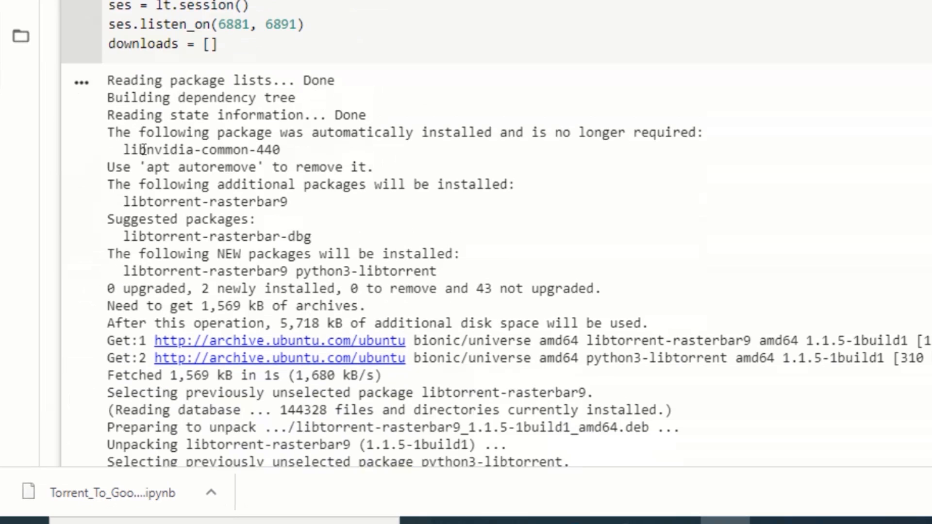
scroll(up, 3)
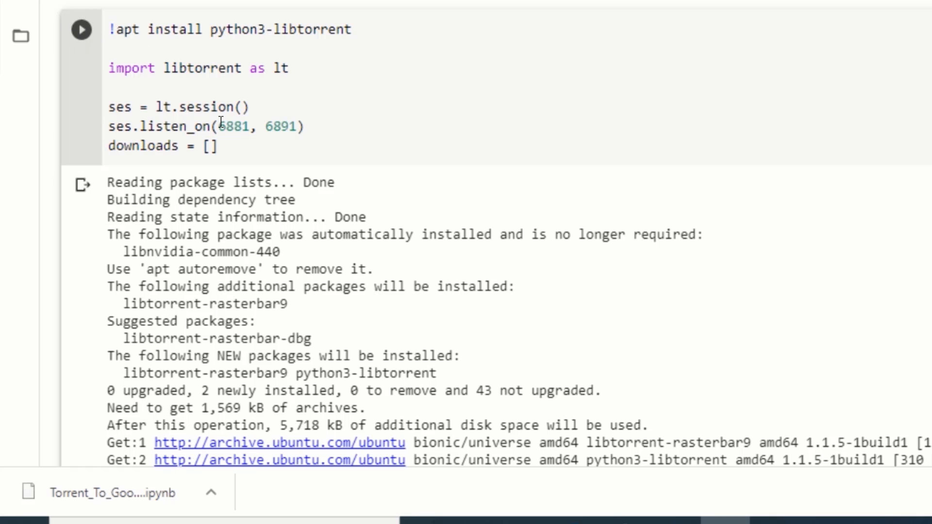
scroll(down, 3)
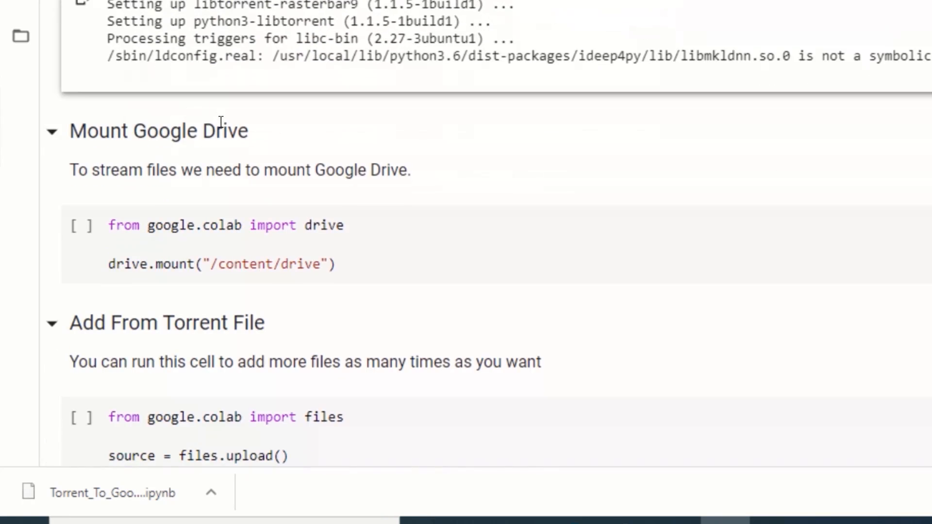
scroll(down, 3)
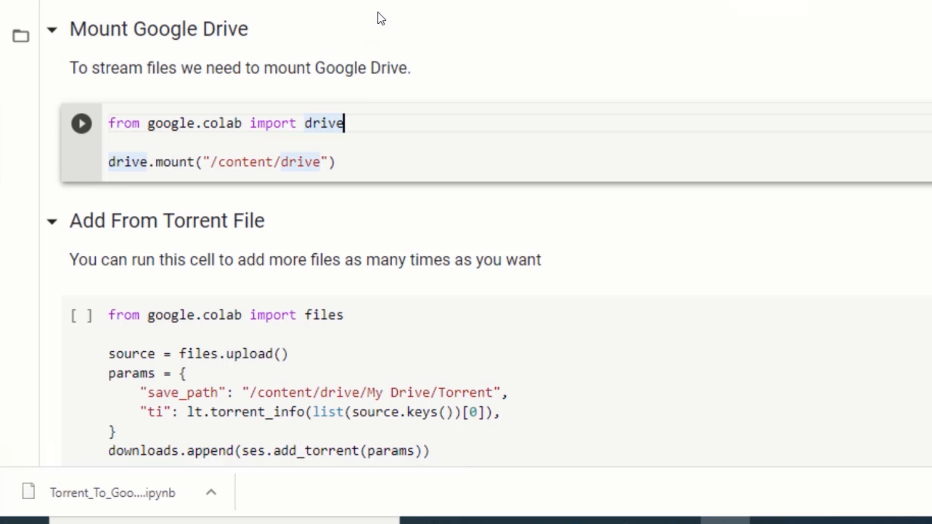
- Run the Mount Google Drive cell and follow its authorization URL in a new tab
click(82, 123)
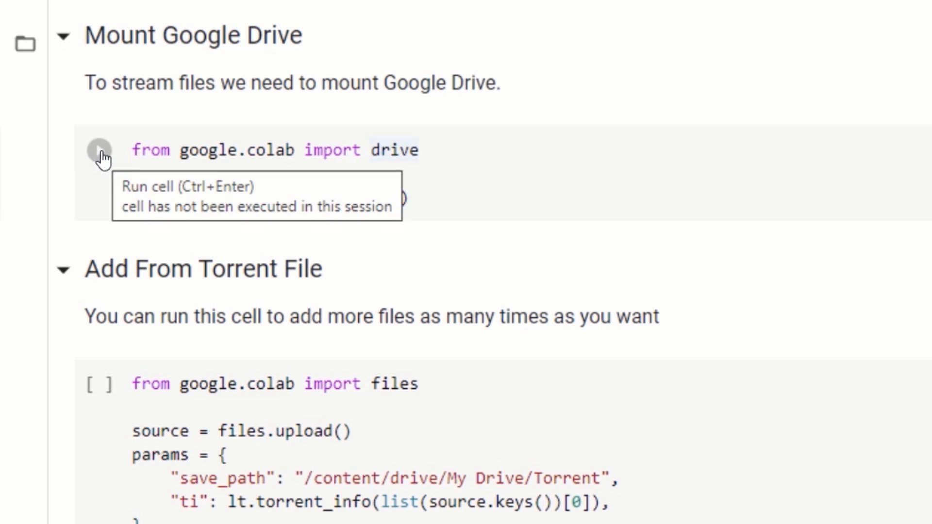
click(99, 150)
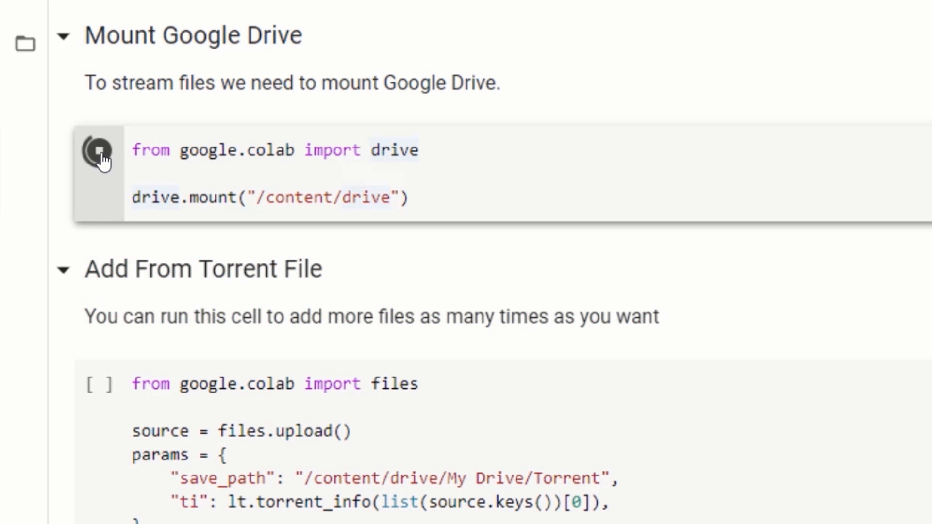
click(100, 150)
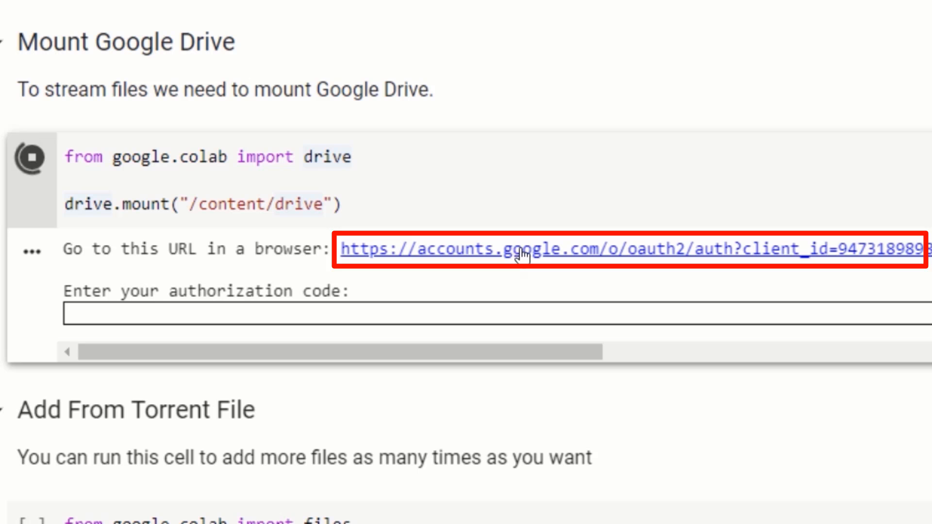
click(520, 249)
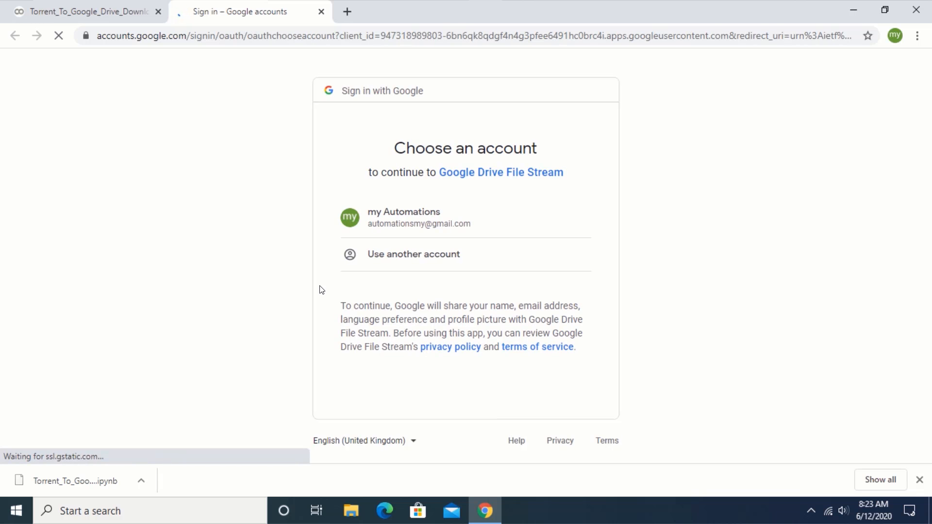
- Choose the account, allow Google Drive File Stream access, copy the authorization code and return to Colab
click(416, 217)
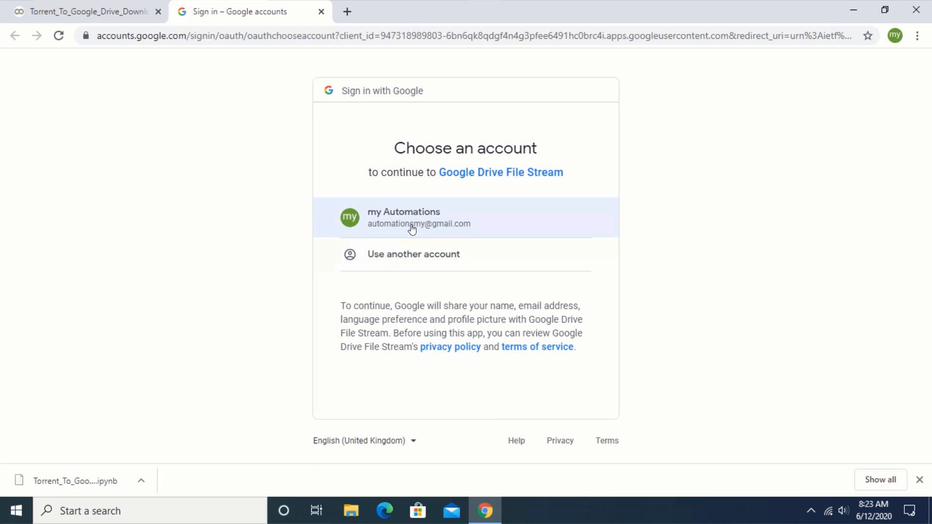
click(418, 218)
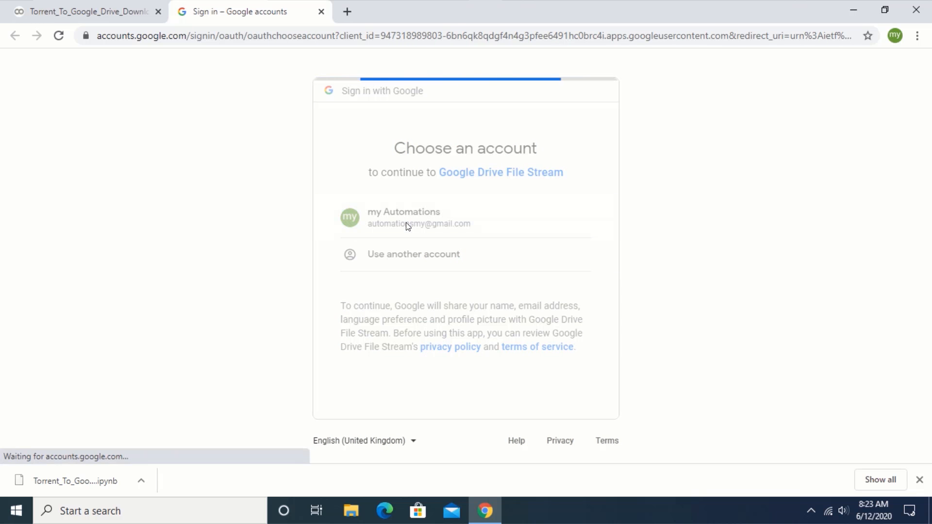
click(418, 218)
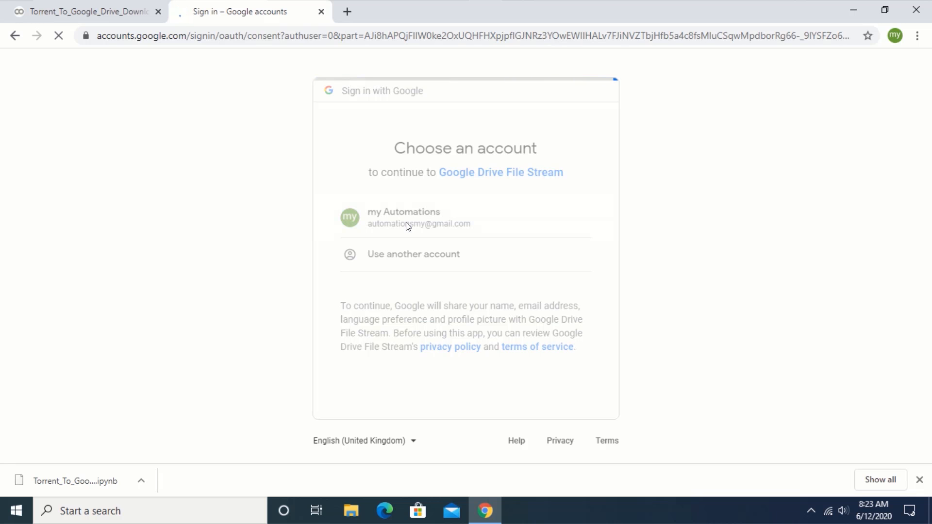
click(403, 217)
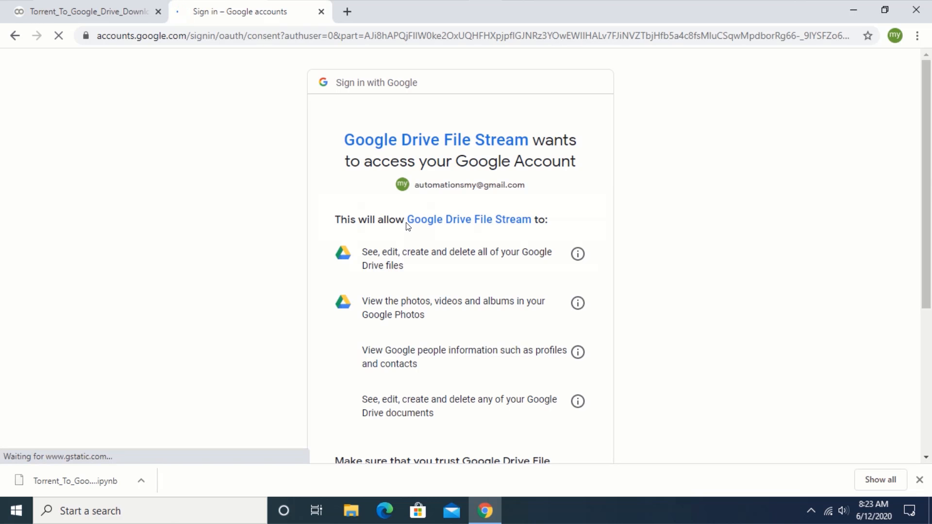
scroll(down, 3)
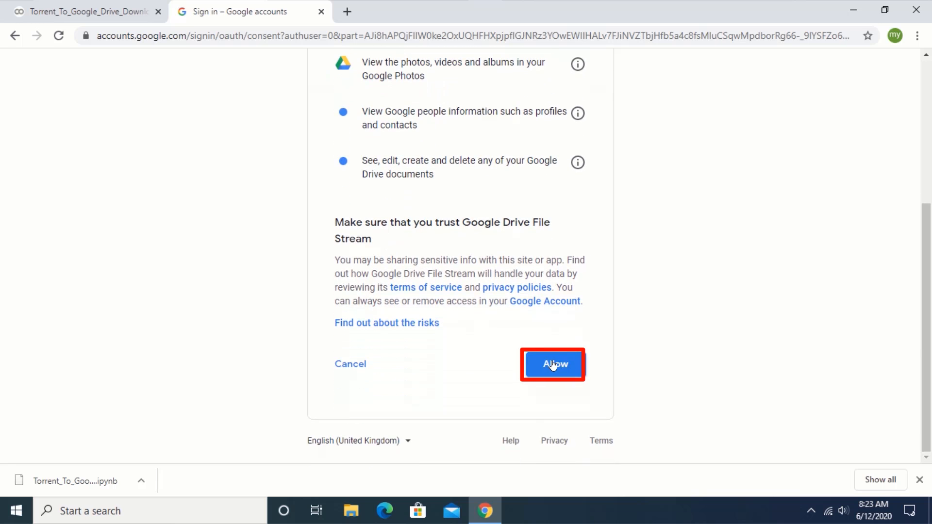
click(553, 364)
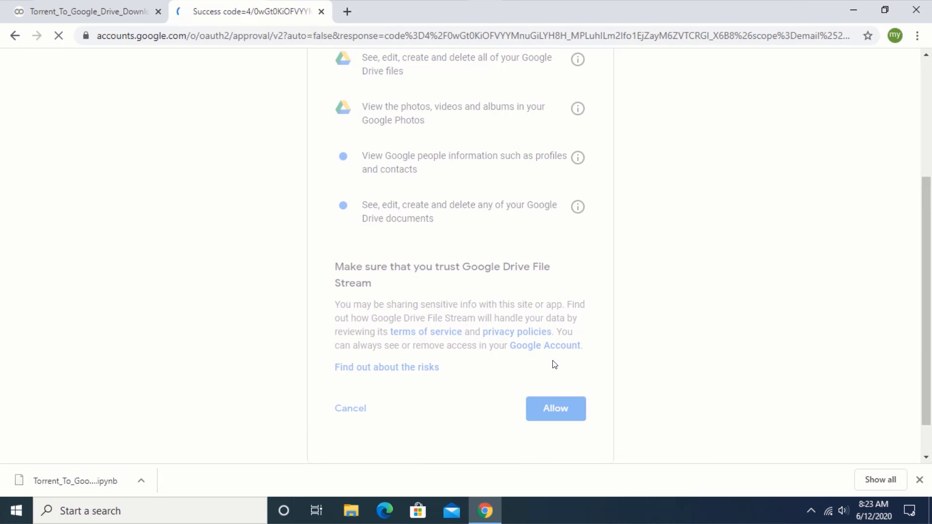
click(555, 408)
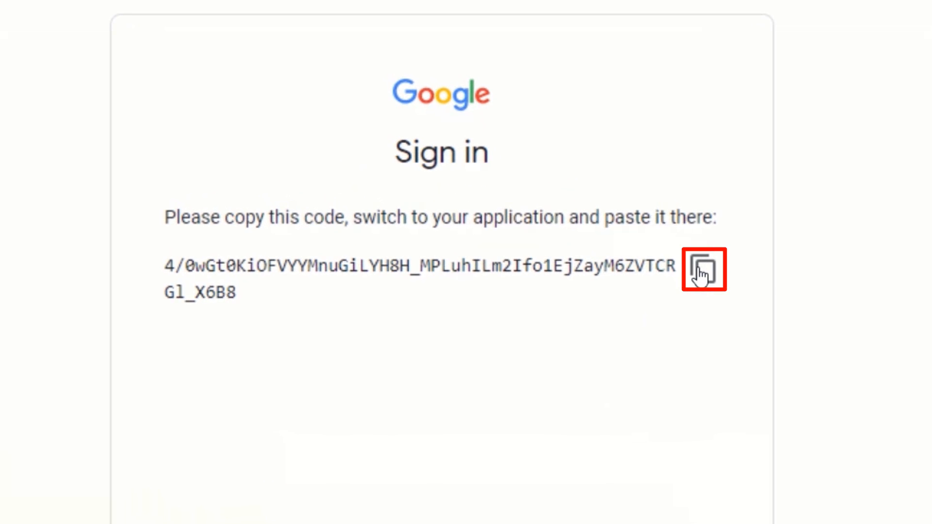
click(702, 270)
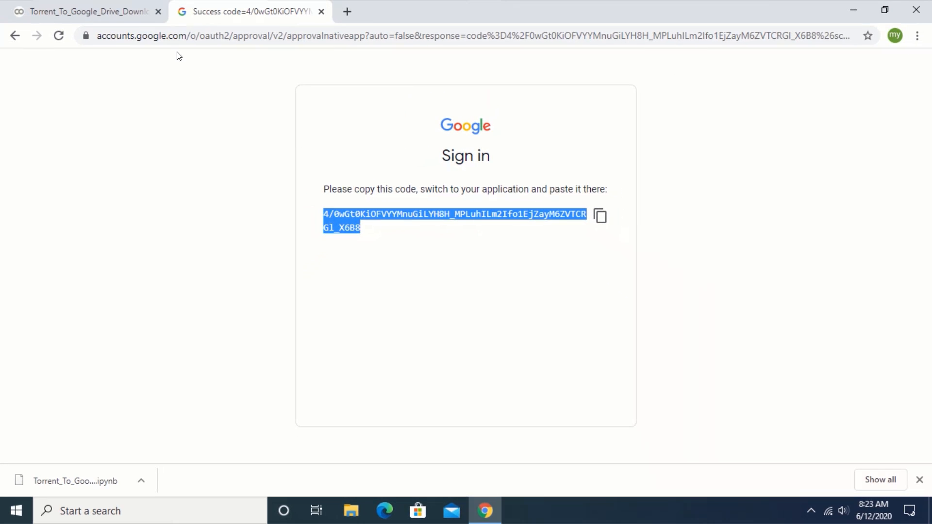
mouse_move(86, 11)
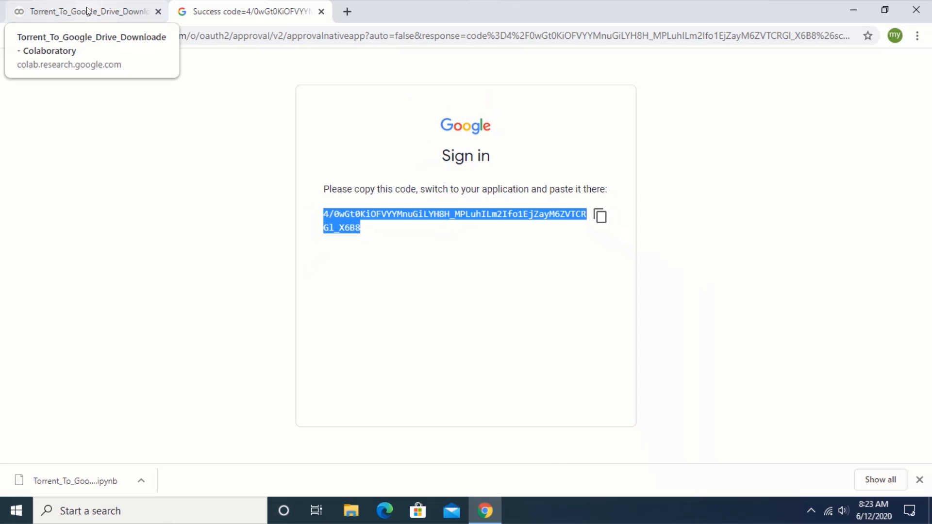
click(86, 11)
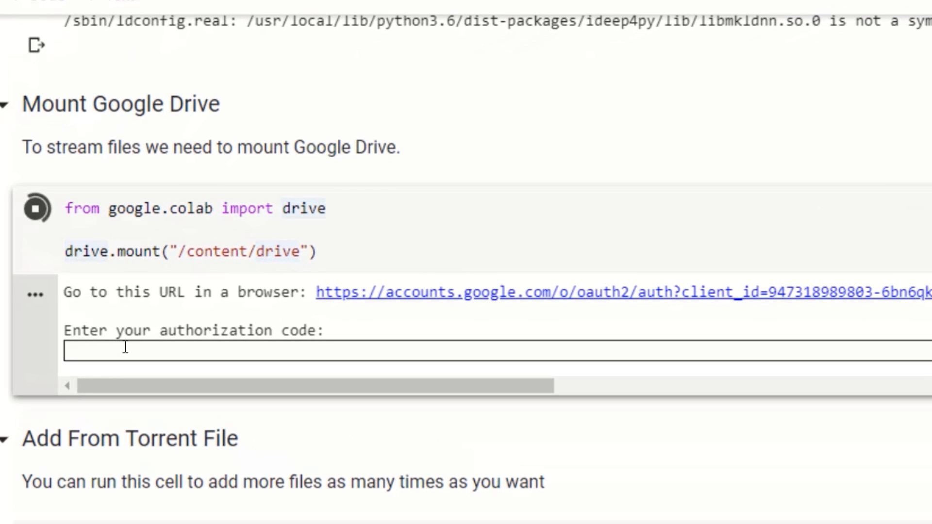
- Paste the authorization code so Drive mounts at /content/drive, reaching Add From Torrent File
right_click(118, 350)
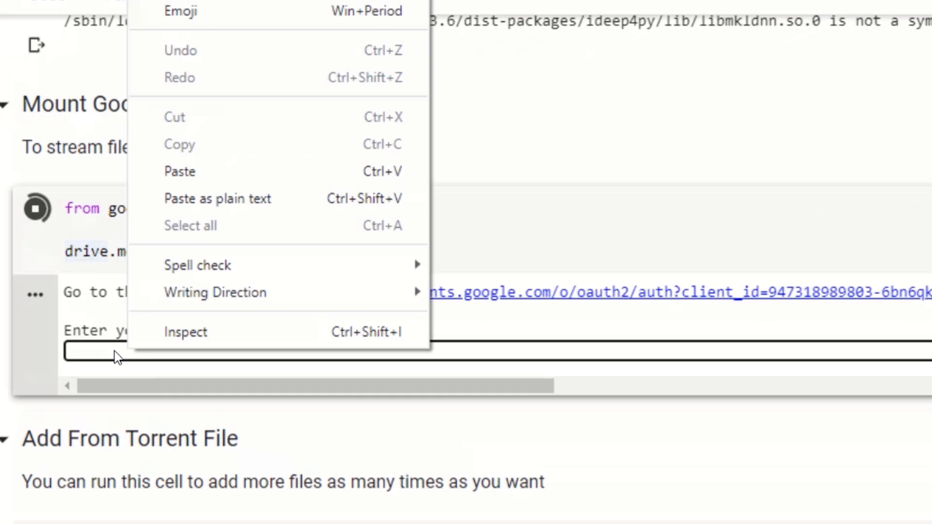
click(179, 171)
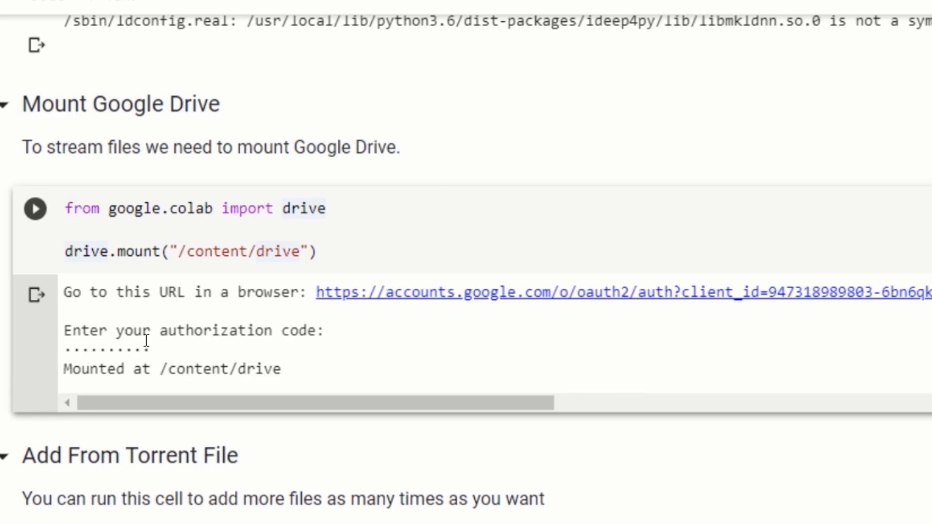
scroll(down, 3)
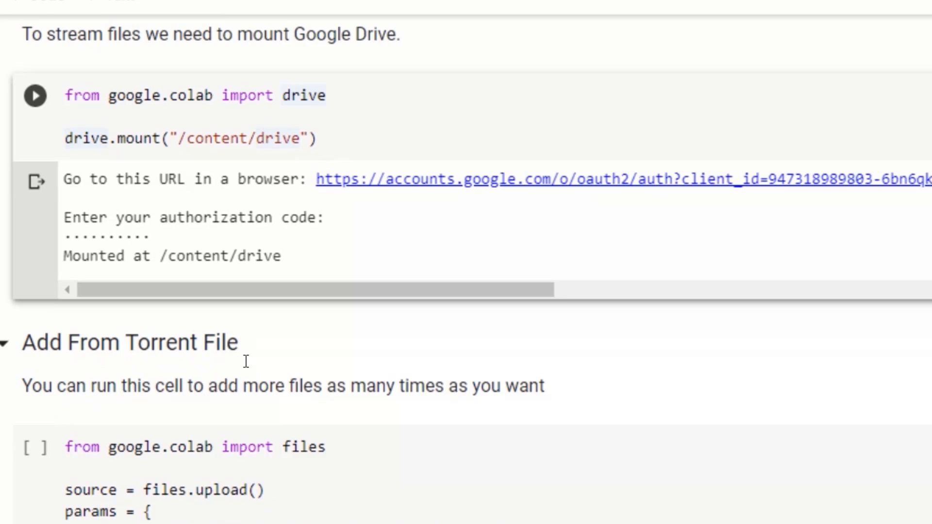
scroll(down, 3)
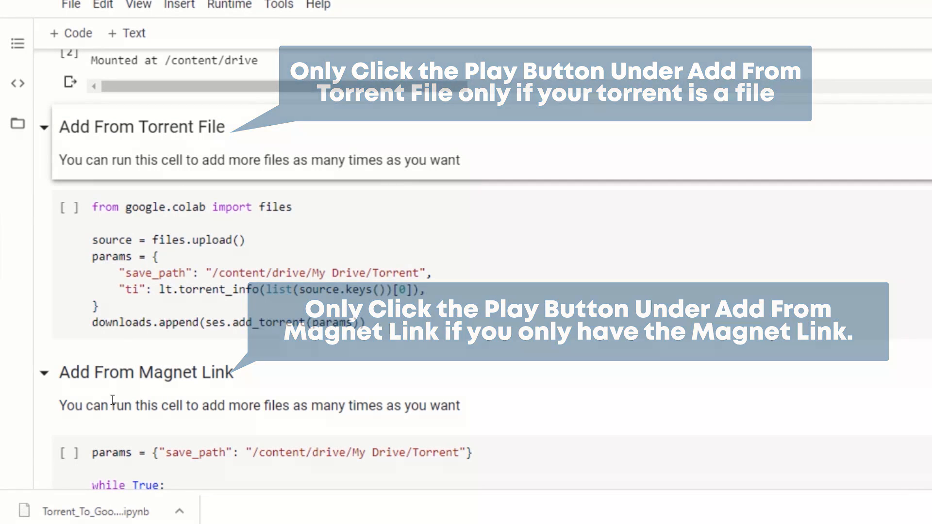
scroll(down, 3)
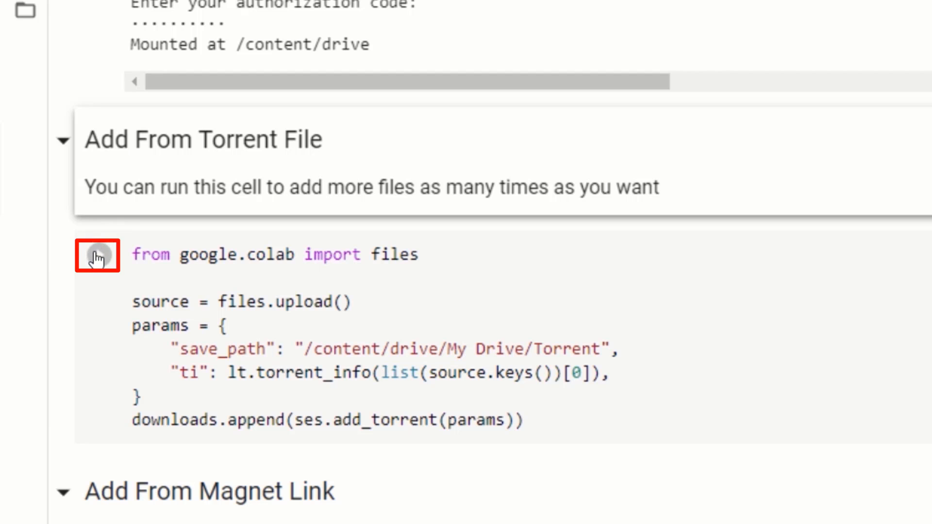
- Run Add From Torrent File and upload legacy-2020_1080p.torrent from the Desktop
click(98, 256)
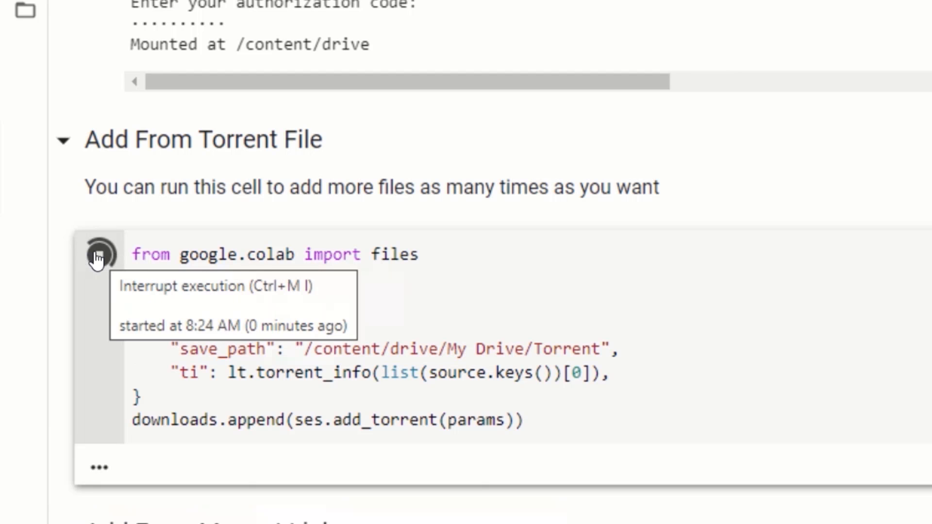
click(100, 254)
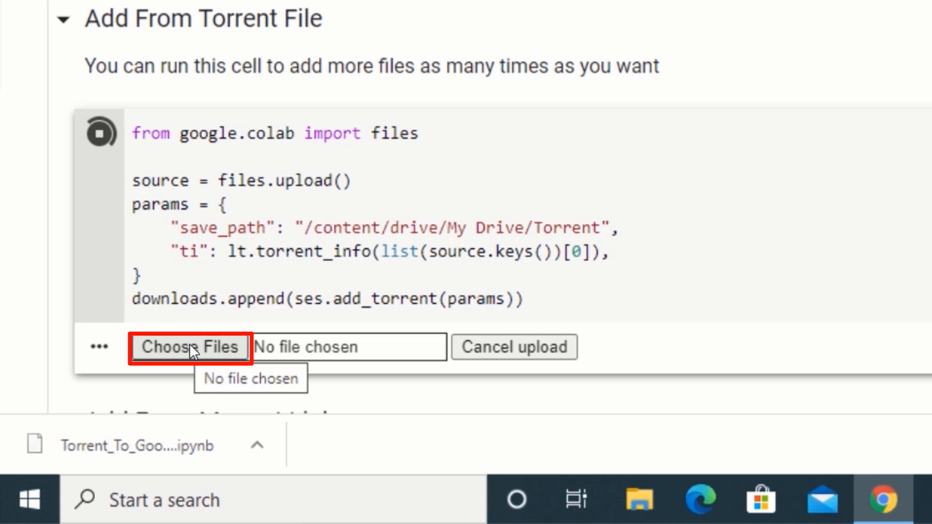
click(189, 346)
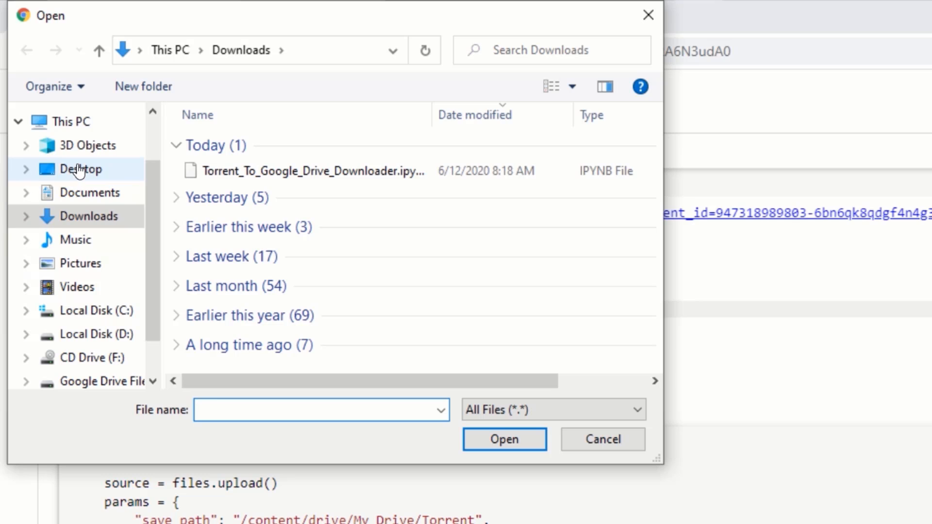
click(79, 169)
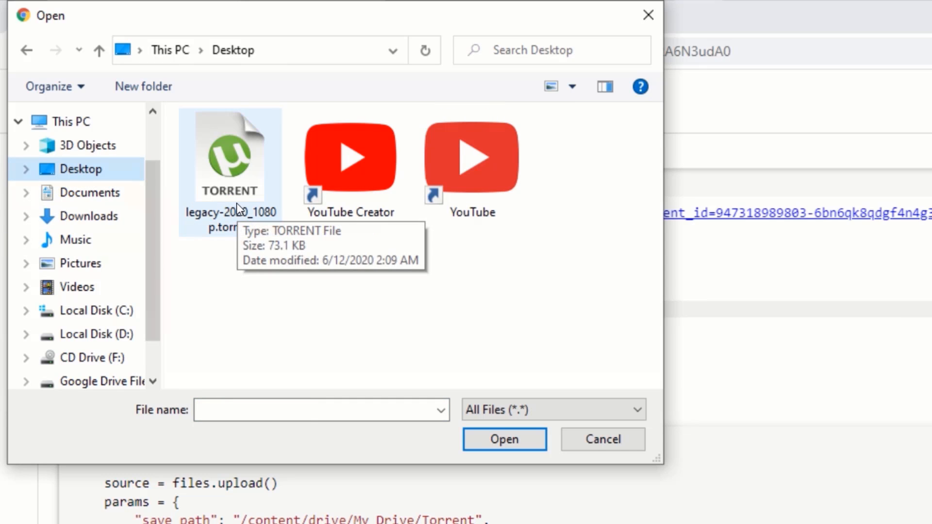
click(504, 440)
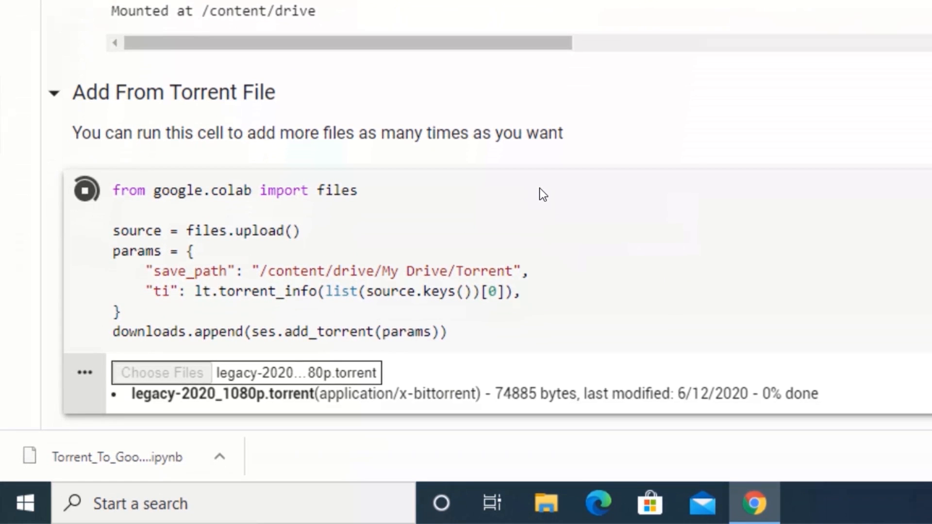
click(84, 190)
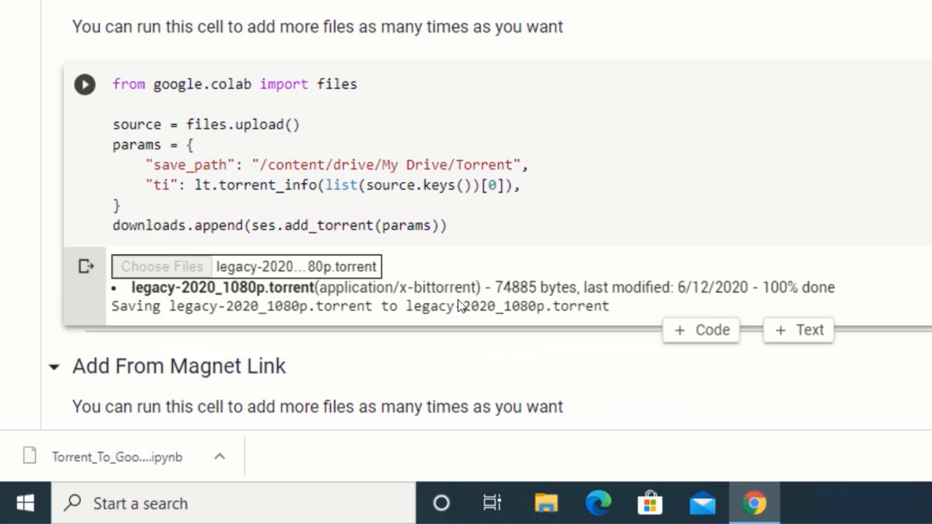
scroll(down, 3)
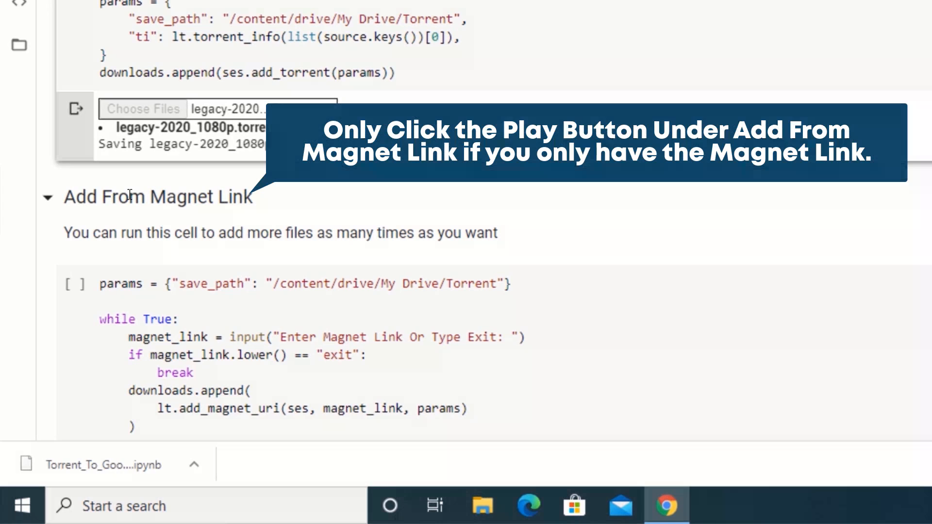
mouse_move(217, 201)
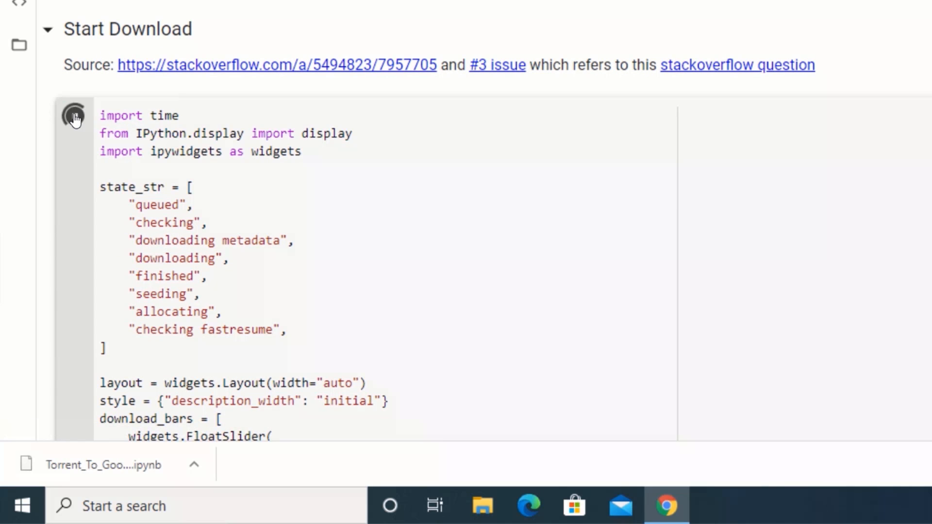
- Run the Start Download cell and watch the Legacy (2020) 1080p torrent progress to completion
click(74, 115)
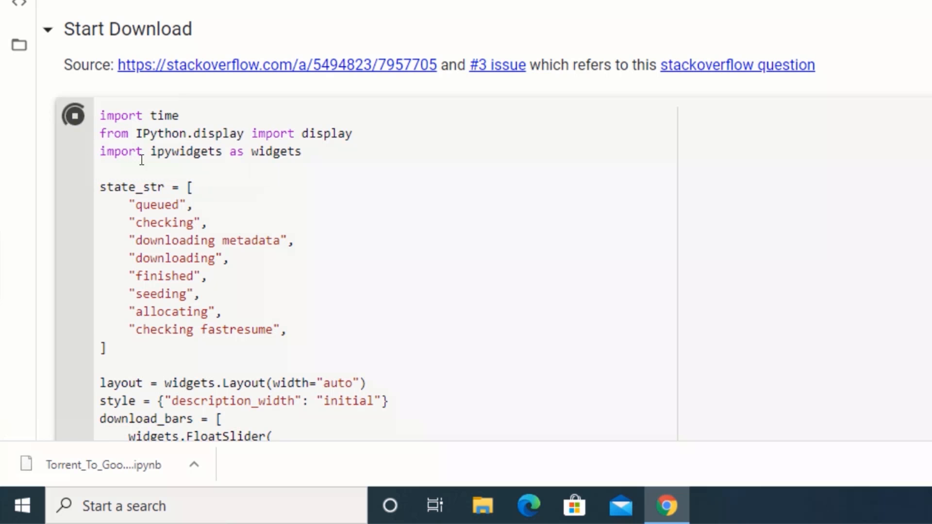
scroll(down, 3)
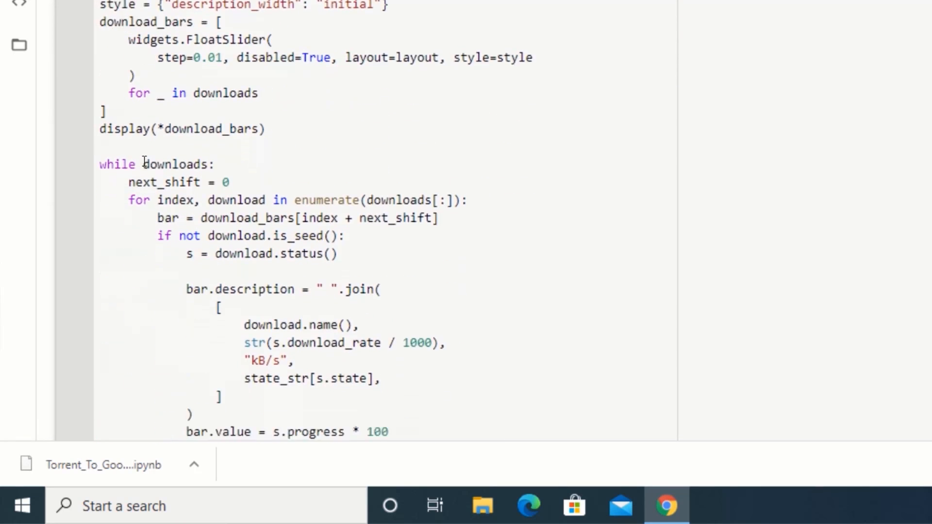
scroll(down, 3)
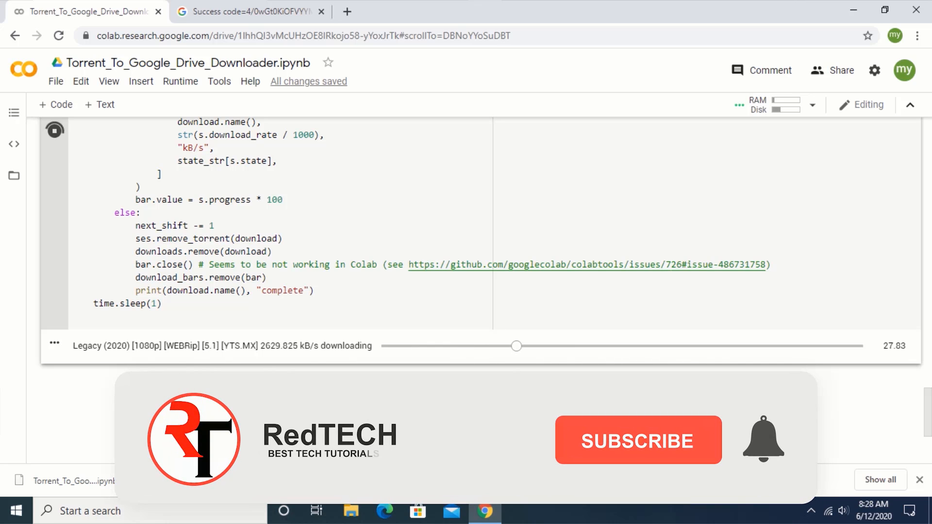
click(638, 440)
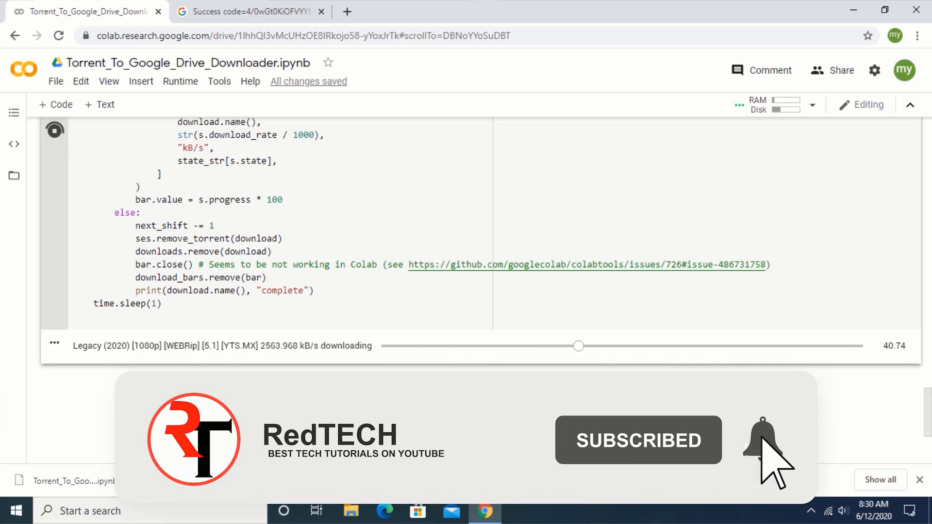
click(763, 439)
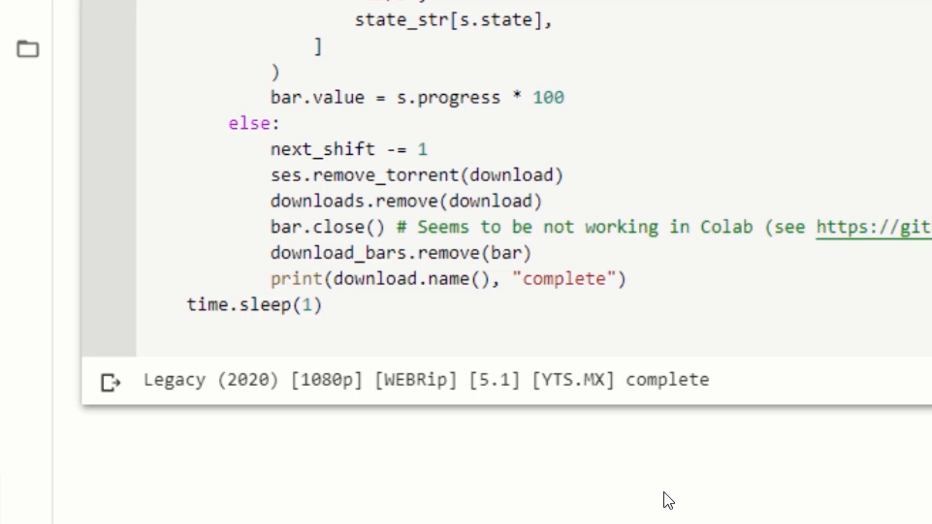
mouse_move(688, 406)
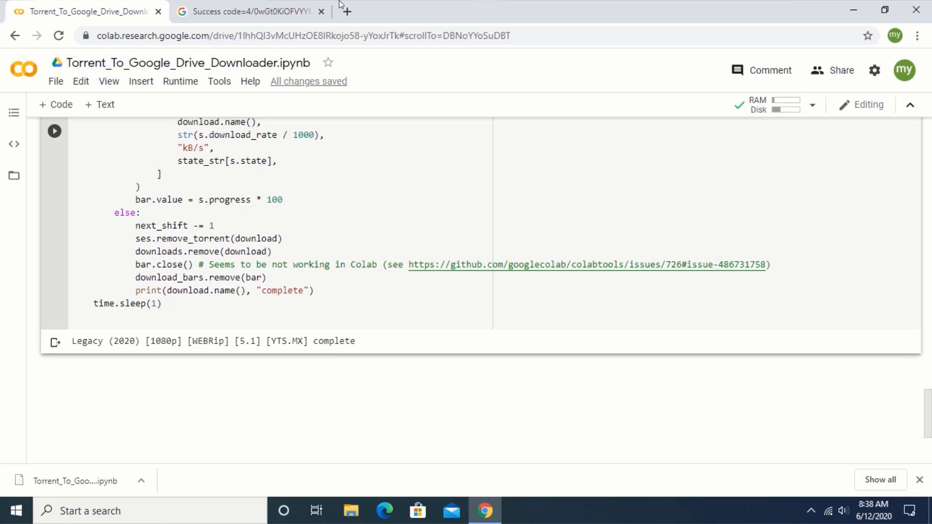
- Close the leftover authorization tab and start entering drive.google.com in a new tab
click(322, 10)
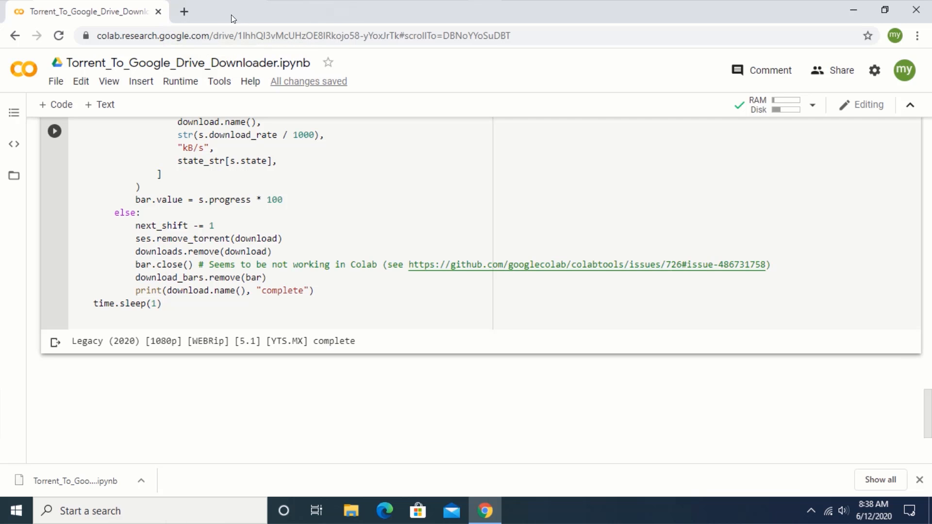
click(184, 12)
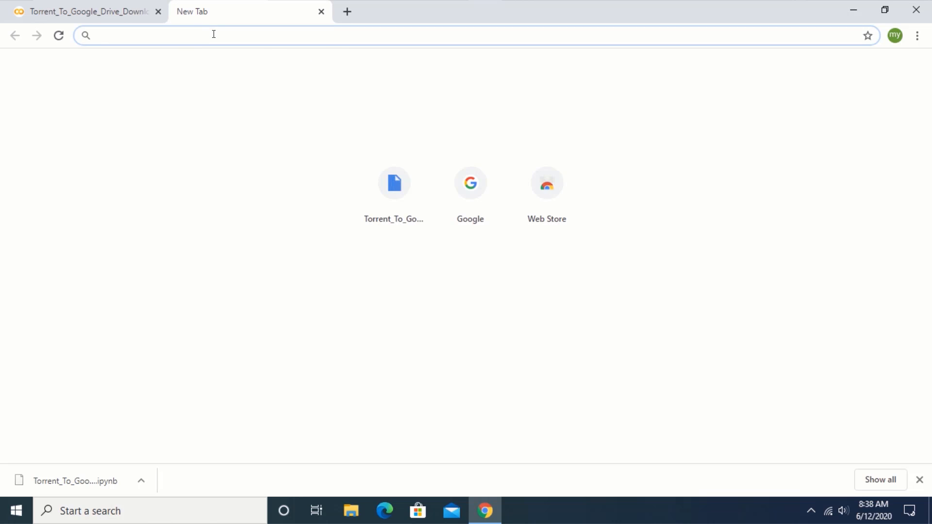
text(drive.google.com/drive/)
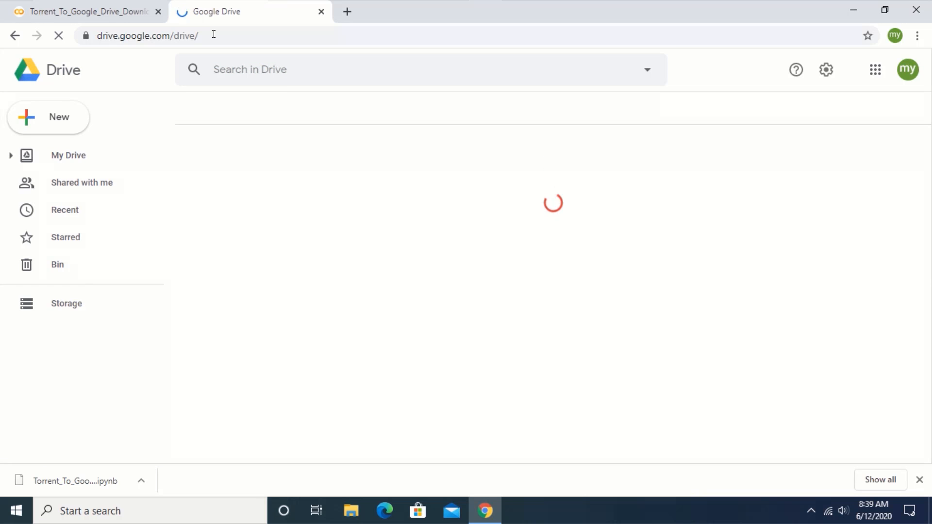
- Go to Google Drive and navigate into Torrent, then the Legacy (2020) folder
click(68, 155)
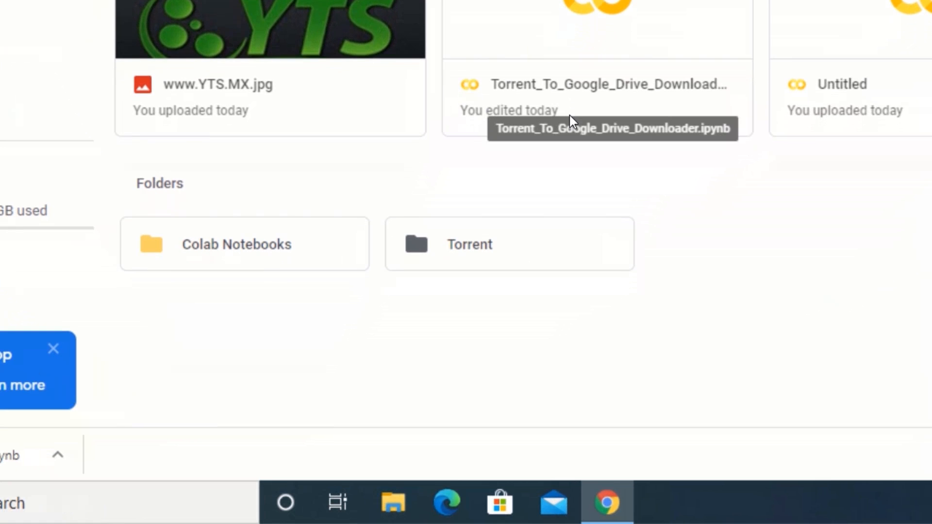
mouse_move(503, 257)
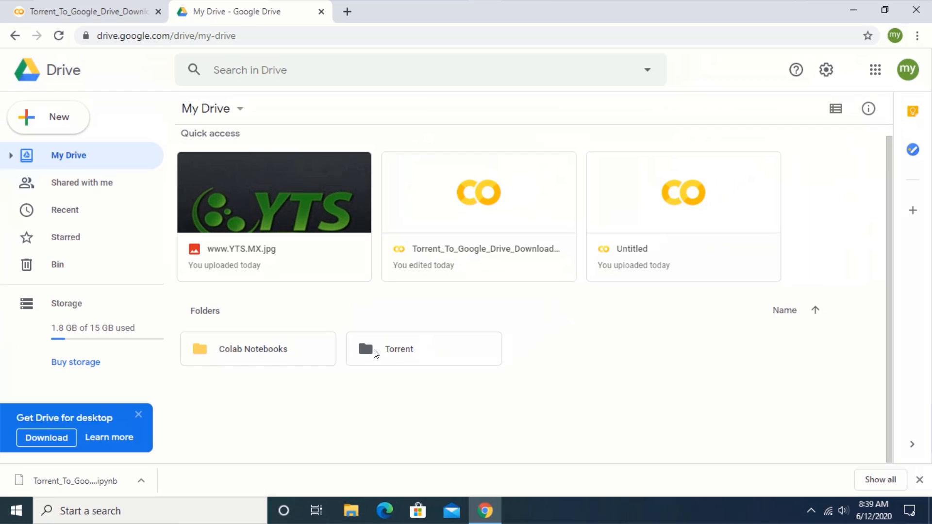
double_click(399, 349)
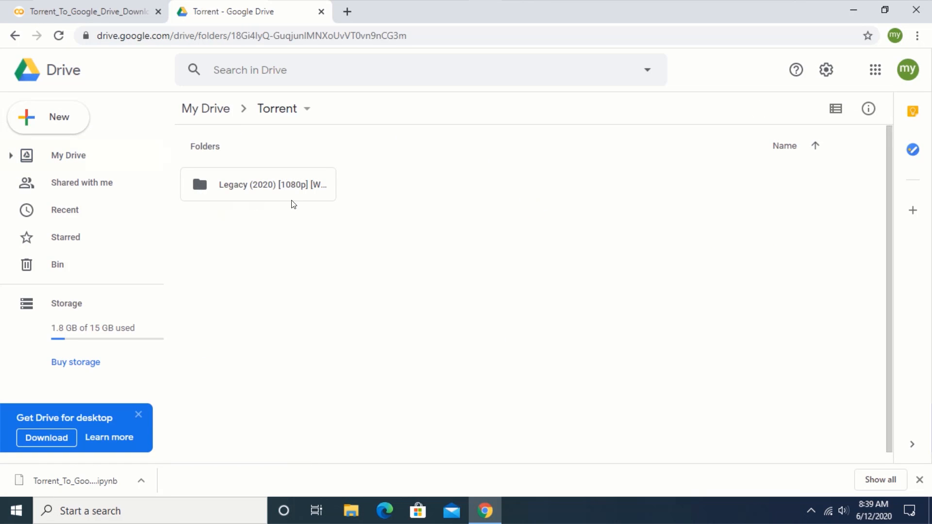
mouse_move(254, 189)
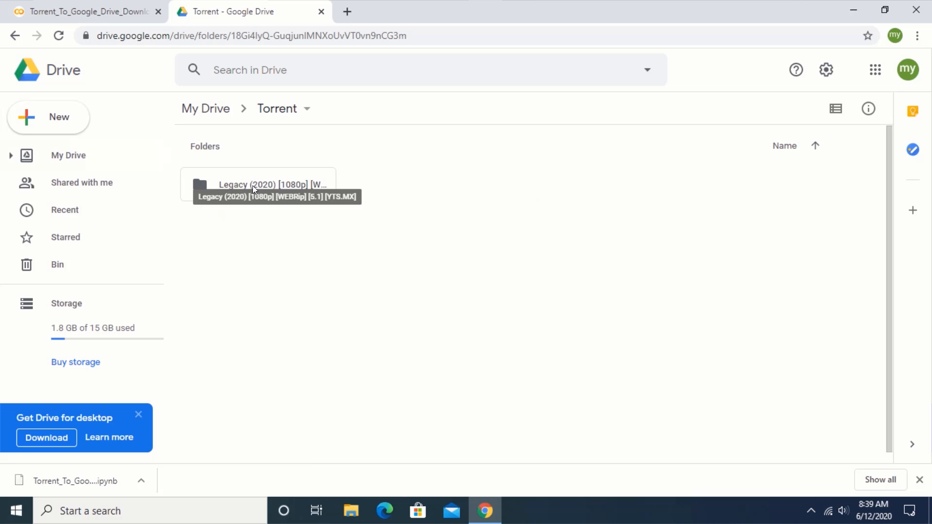
mouse_move(298, 194)
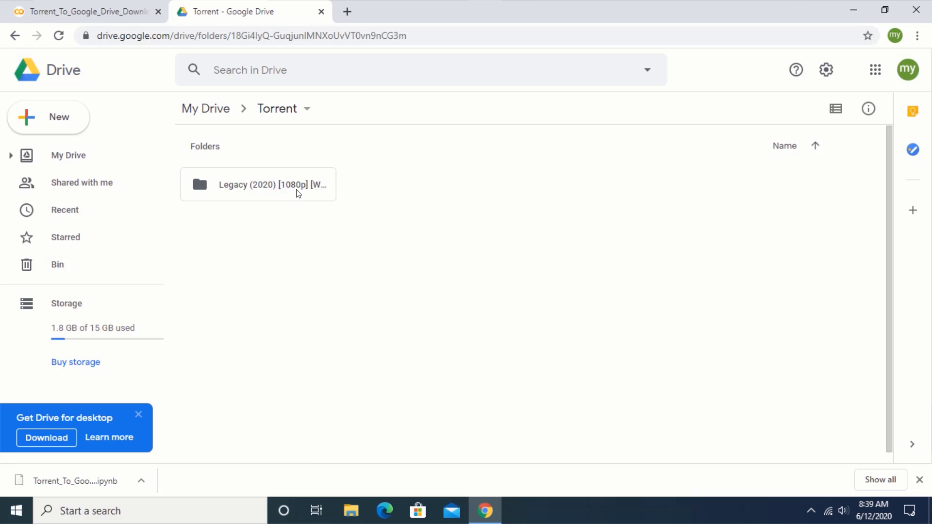
mouse_move(274, 184)
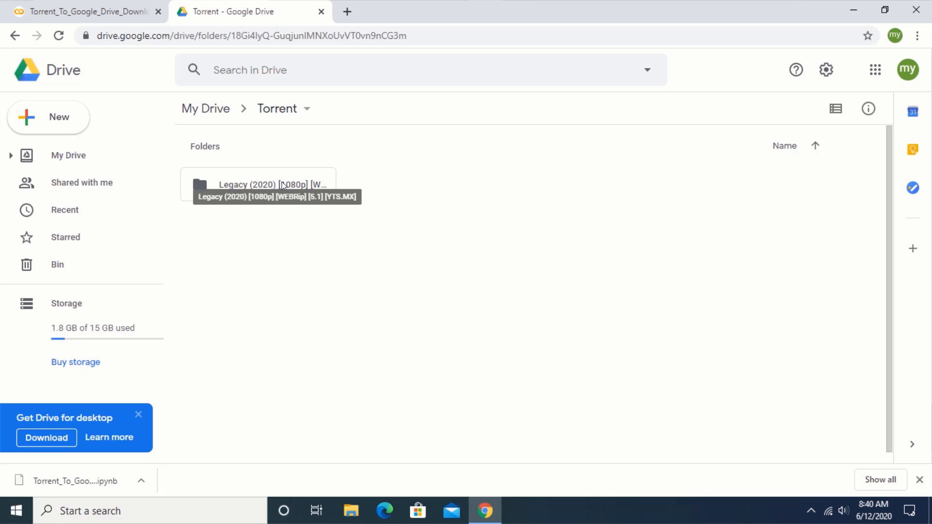
click(257, 185)
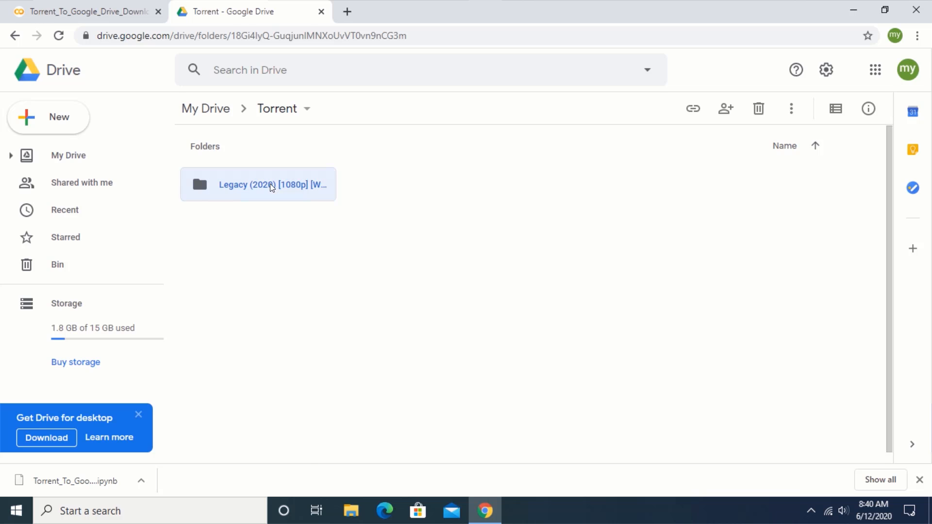
double_click(257, 184)
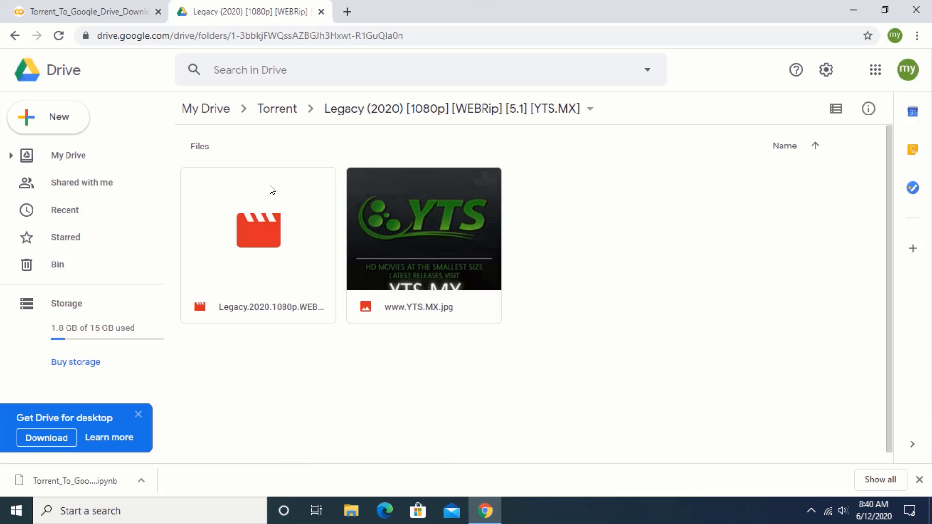
mouse_move(212, 127)
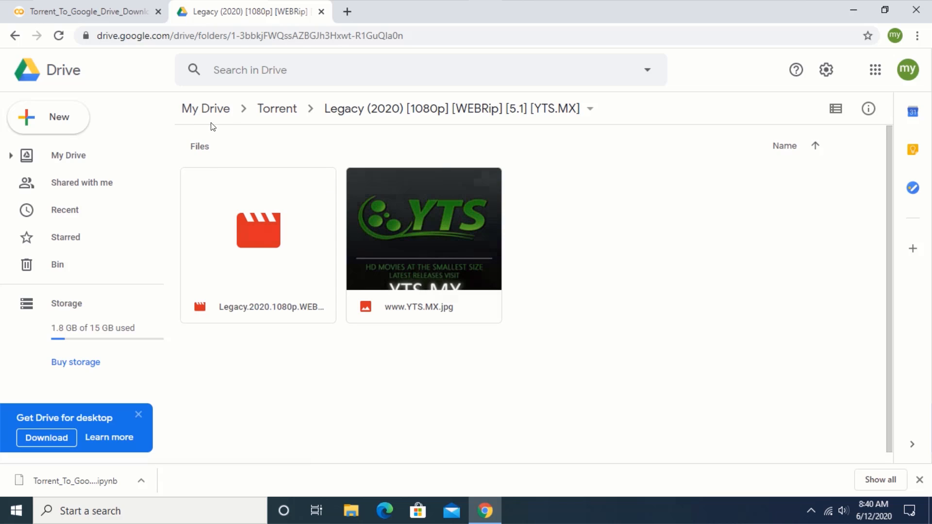
mouse_move(284, 311)
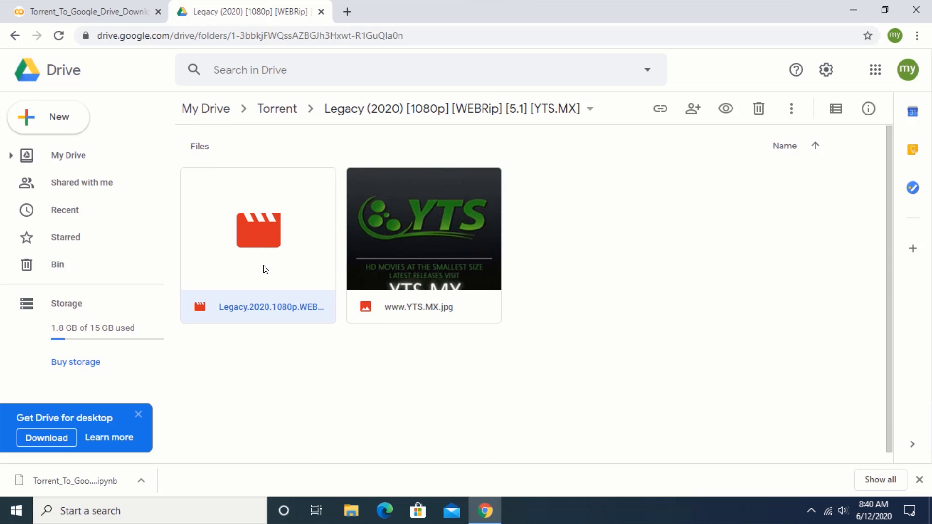
- Show the Legacy.2020.1080p mp4 details and highlight its 2 GB size
click(867, 109)
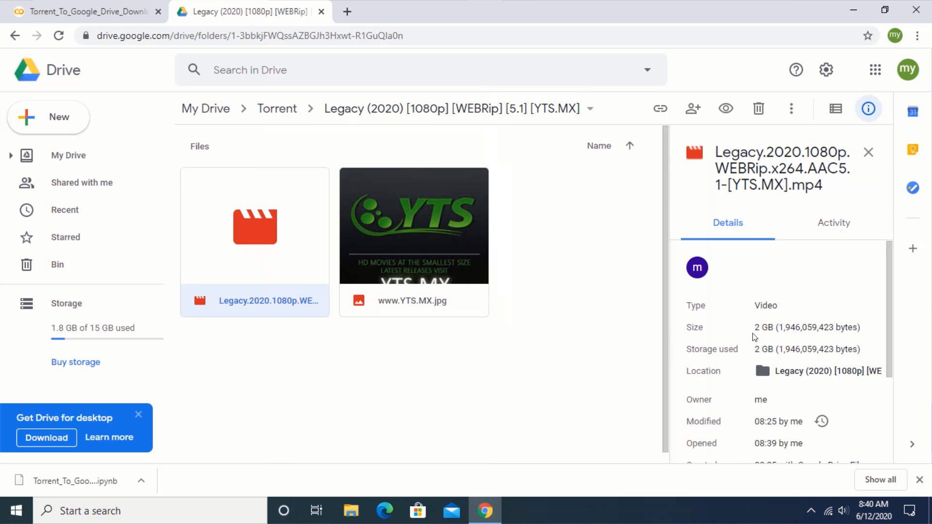
double_click(763, 328)
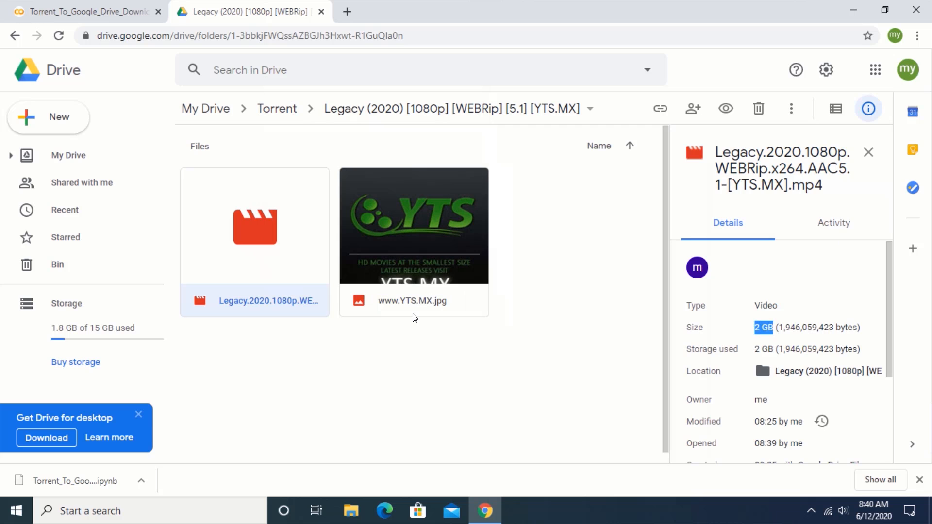